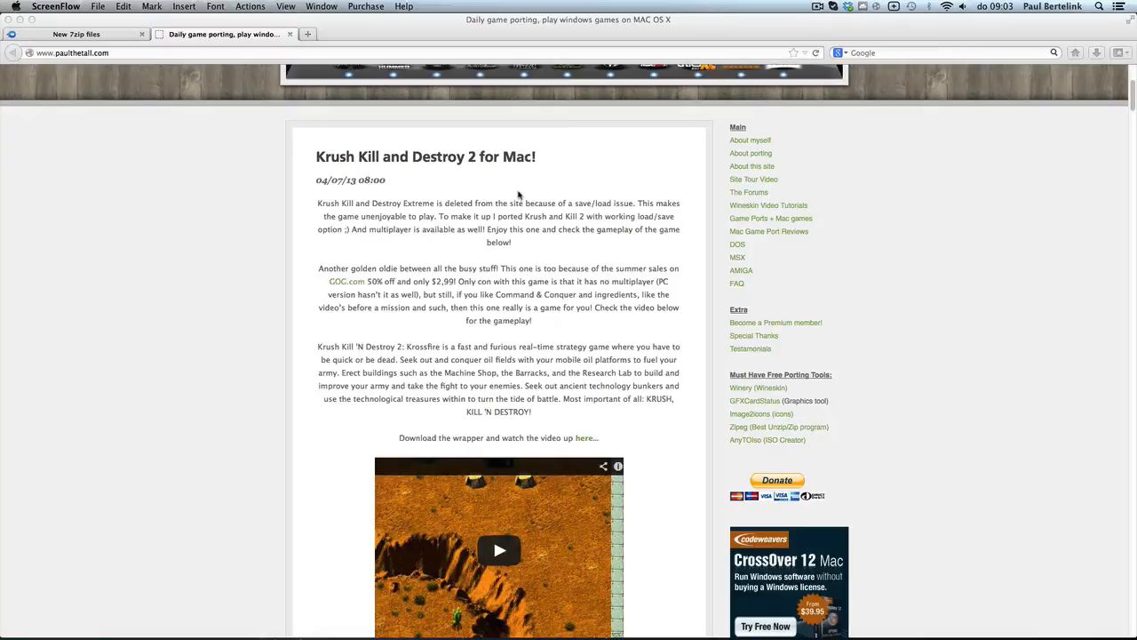
mouse_move(488, 245)
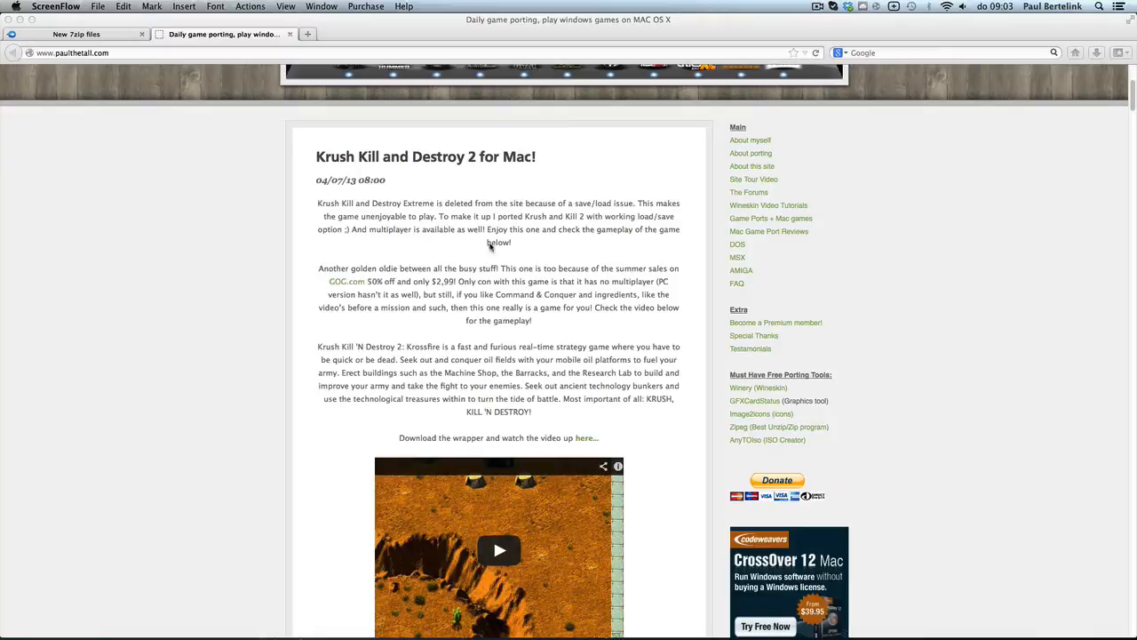
Redownload the owned Krush Kill 'N Destroy 2: Krossfire and load its library entry
scroll("down", 3)
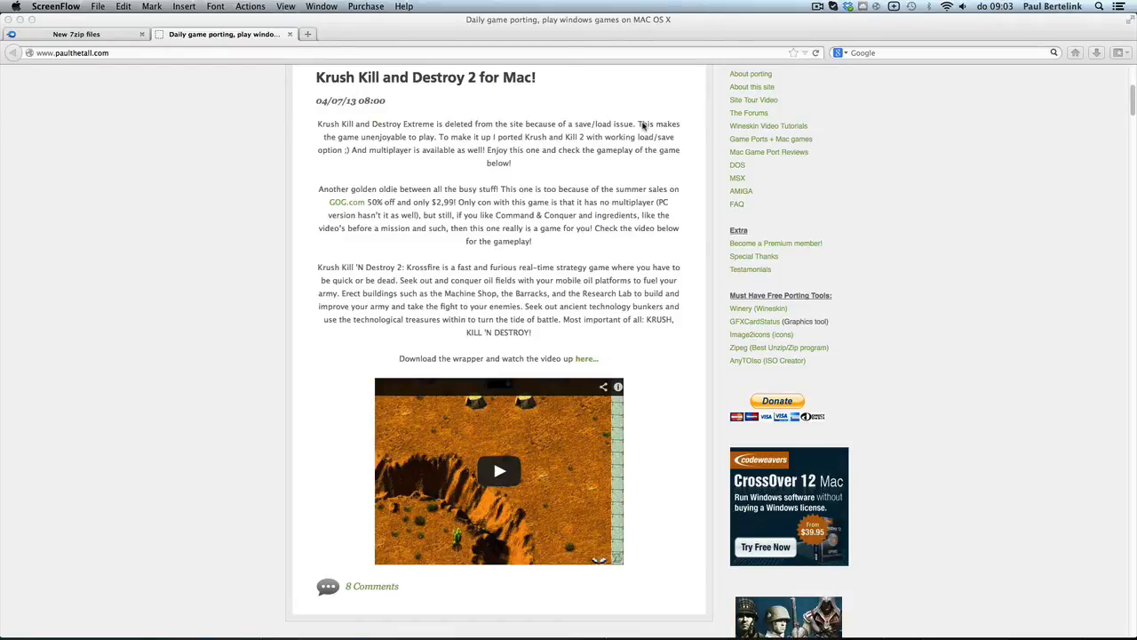
scroll("down", 3)
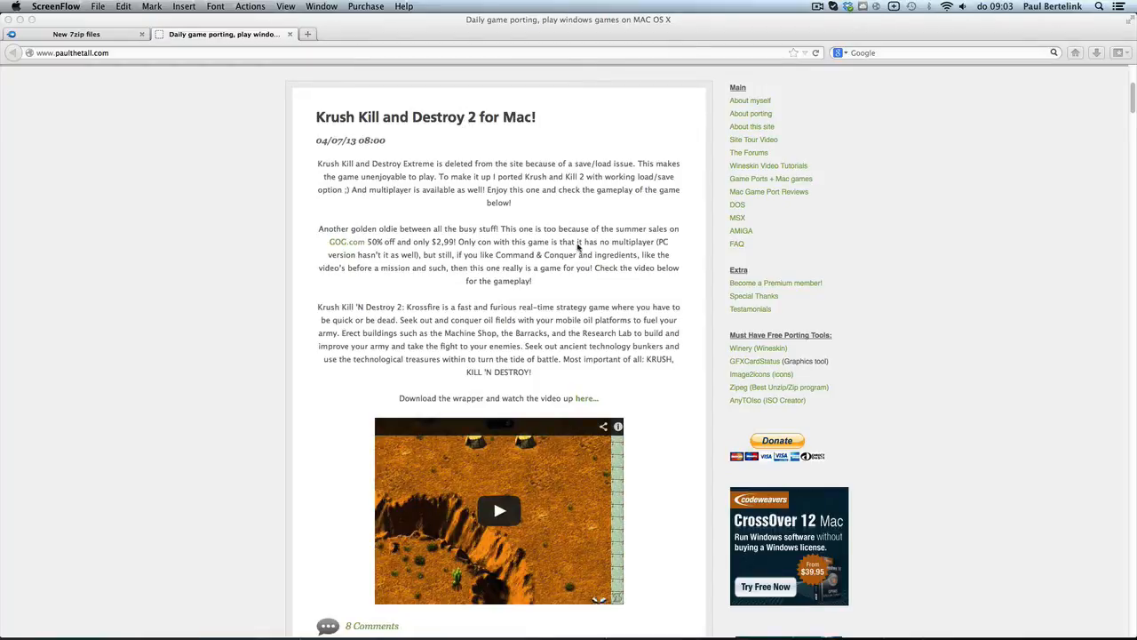
mouse_move(583, 252)
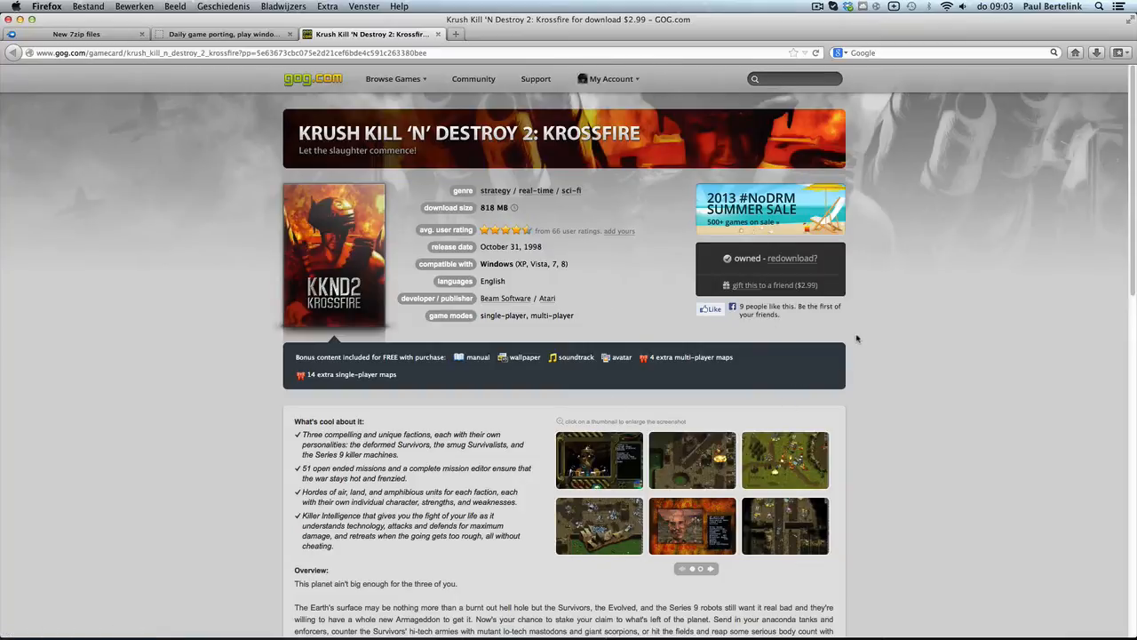
mouse_move(462, 331)
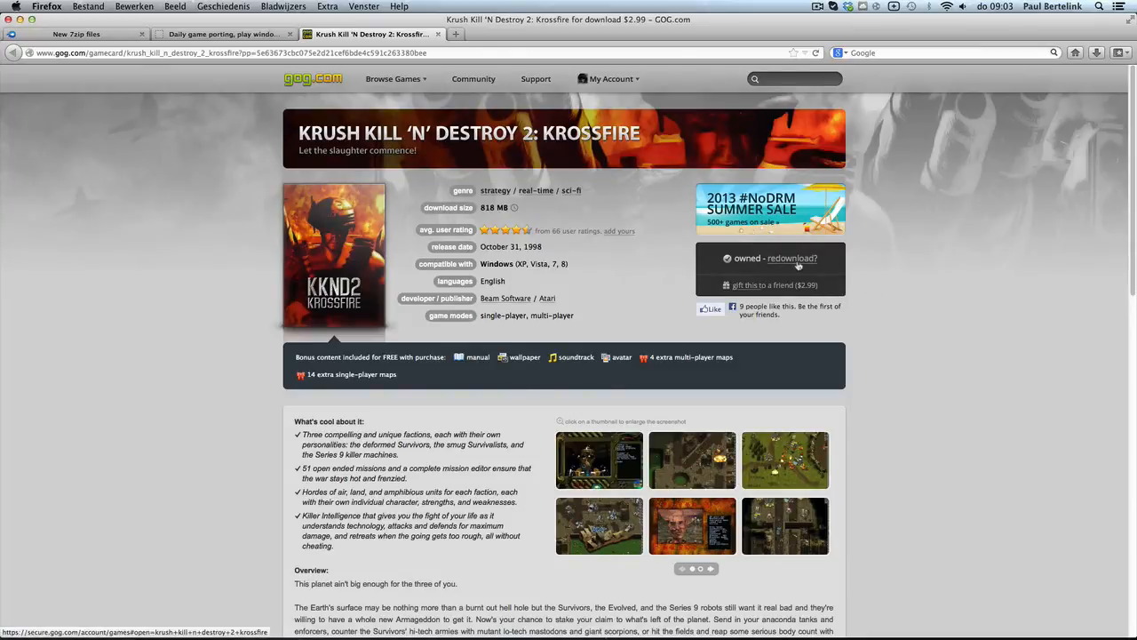
left_click(790, 257)
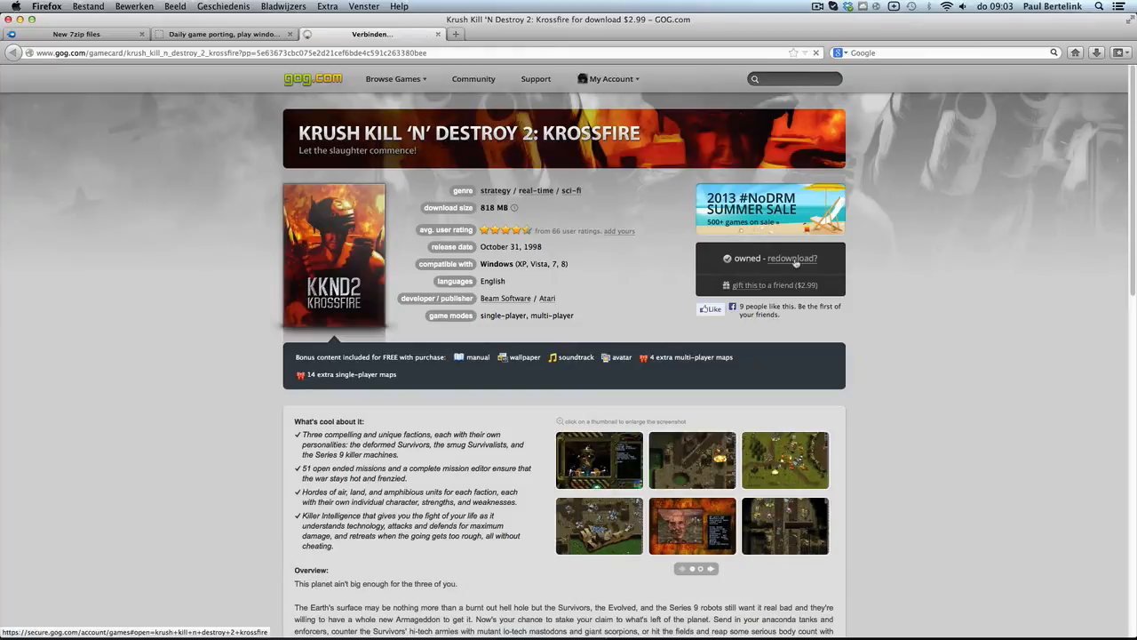
left_click(790, 258)
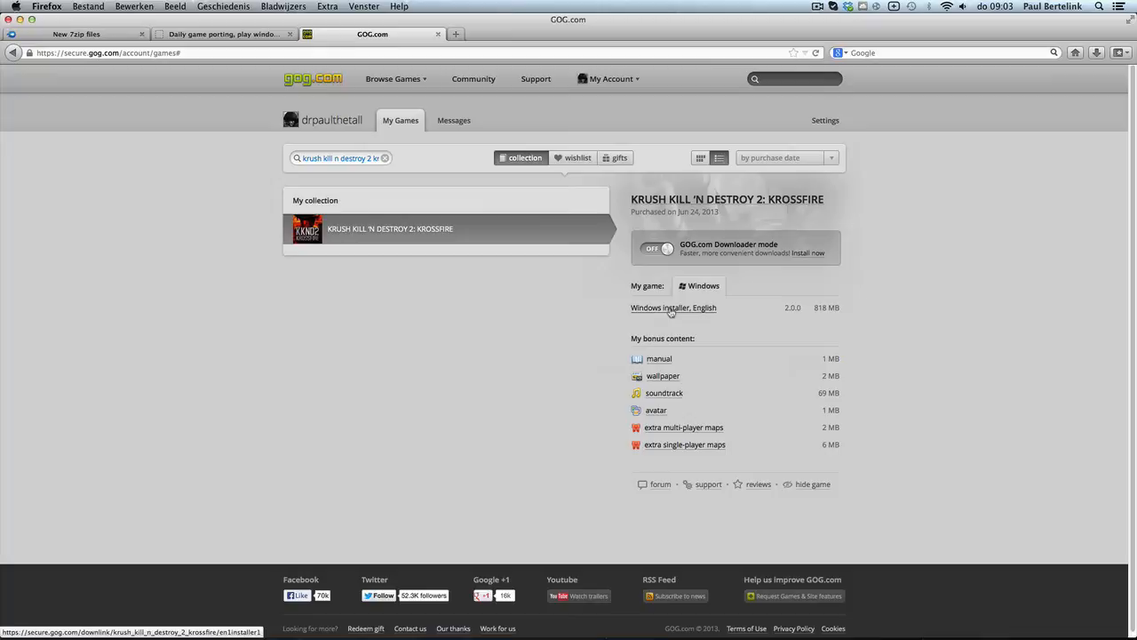
mouse_move(696, 313)
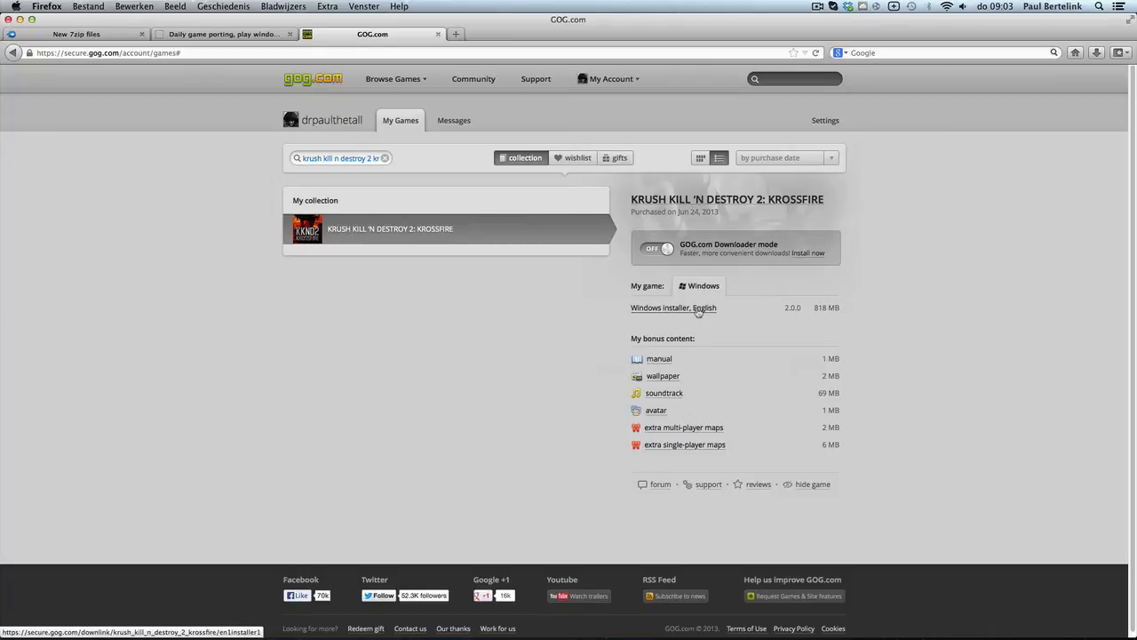
Save the English Windows installer setup_kknd2_2.0.0.7.exe to disk and return to the blog post
left_click(673, 307)
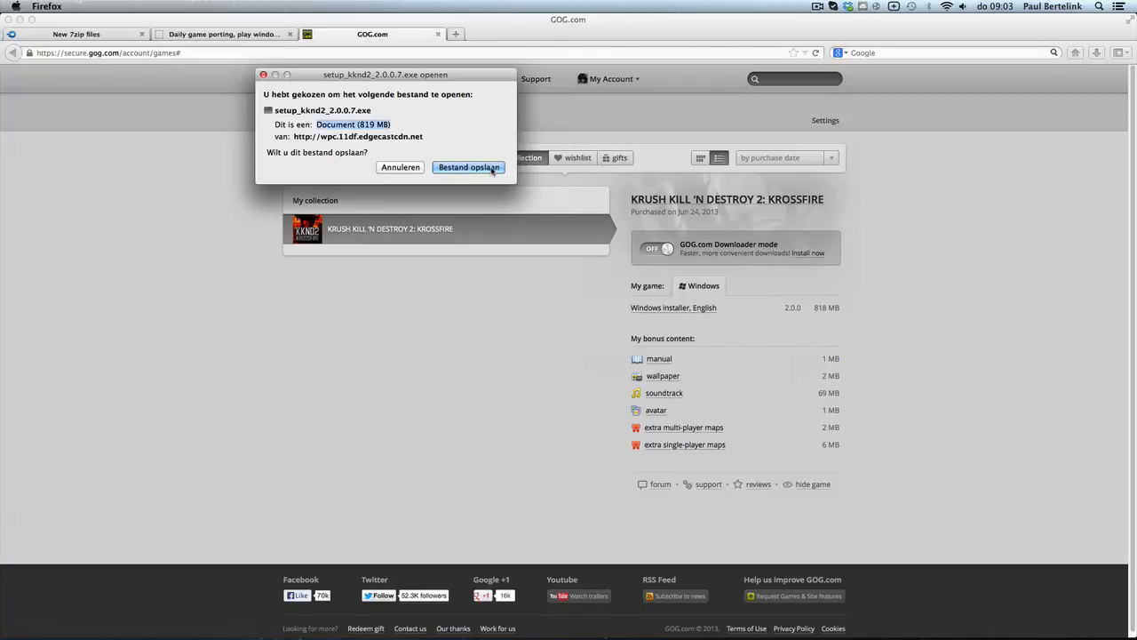
left_click(469, 167)
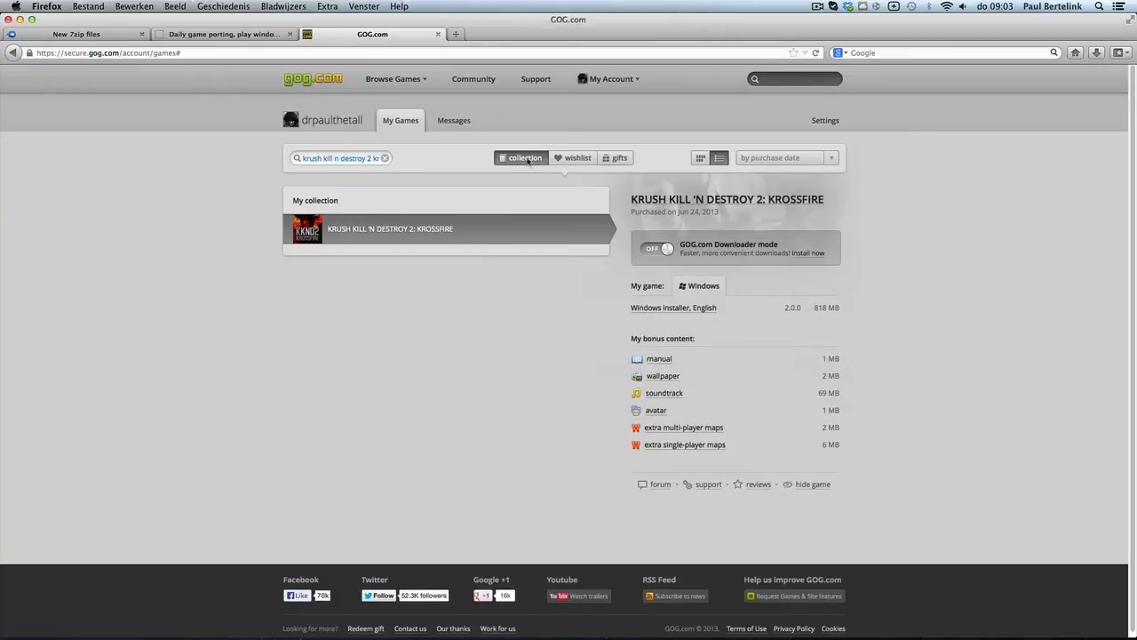
left_click(222, 33)
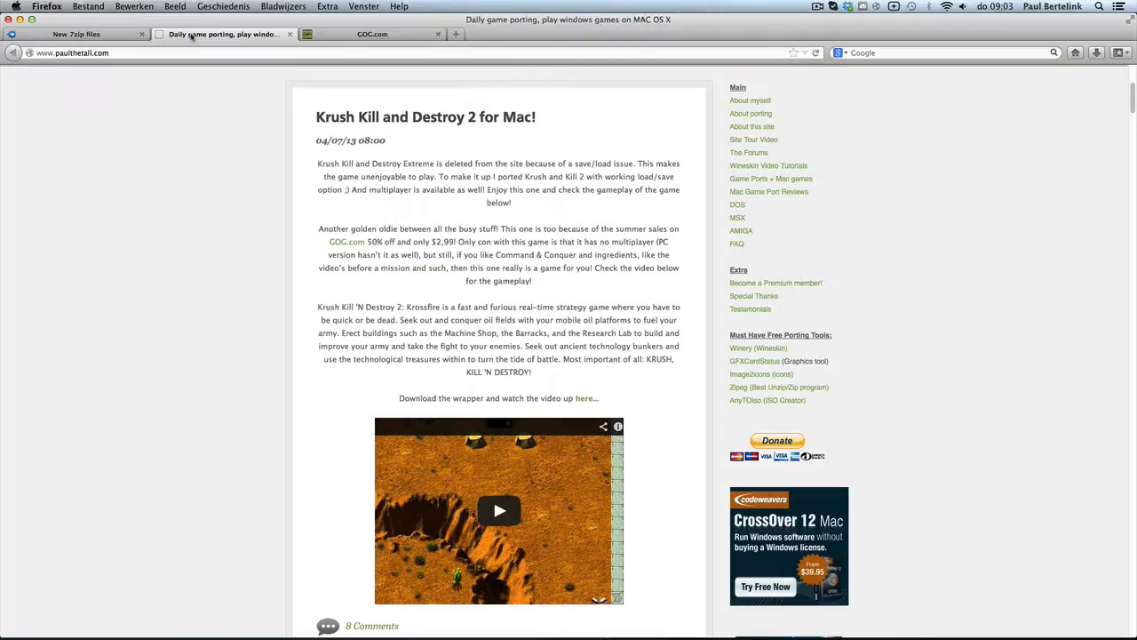
Return to the paulthetall.com KKND2 port page, review its Download section, then its Game Description
left_click(373, 33)
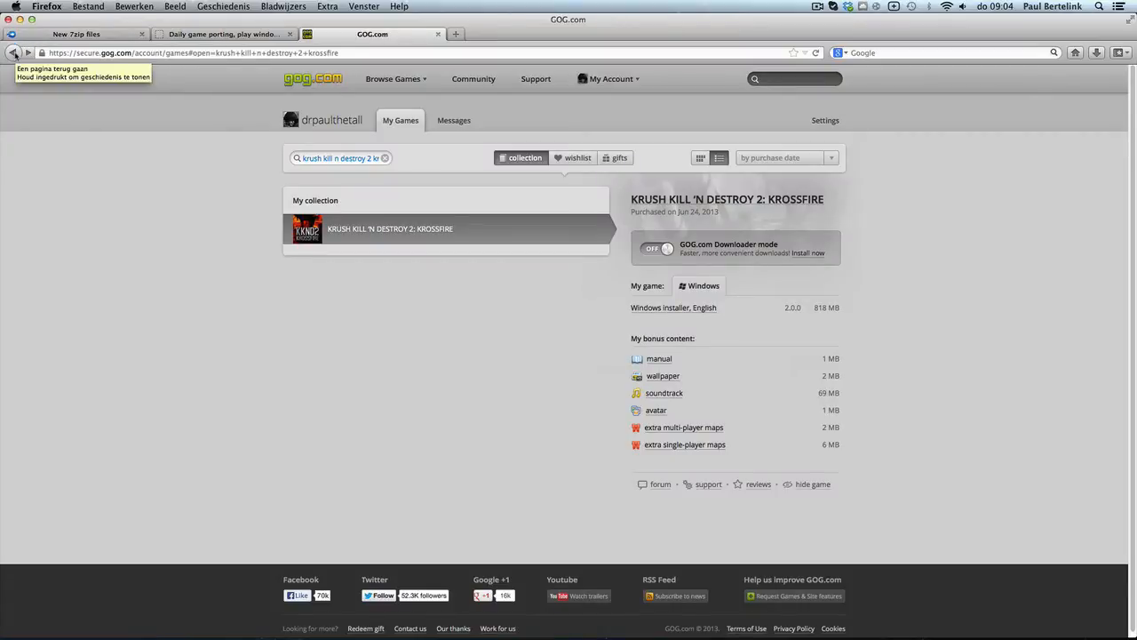
left_click(391, 228)
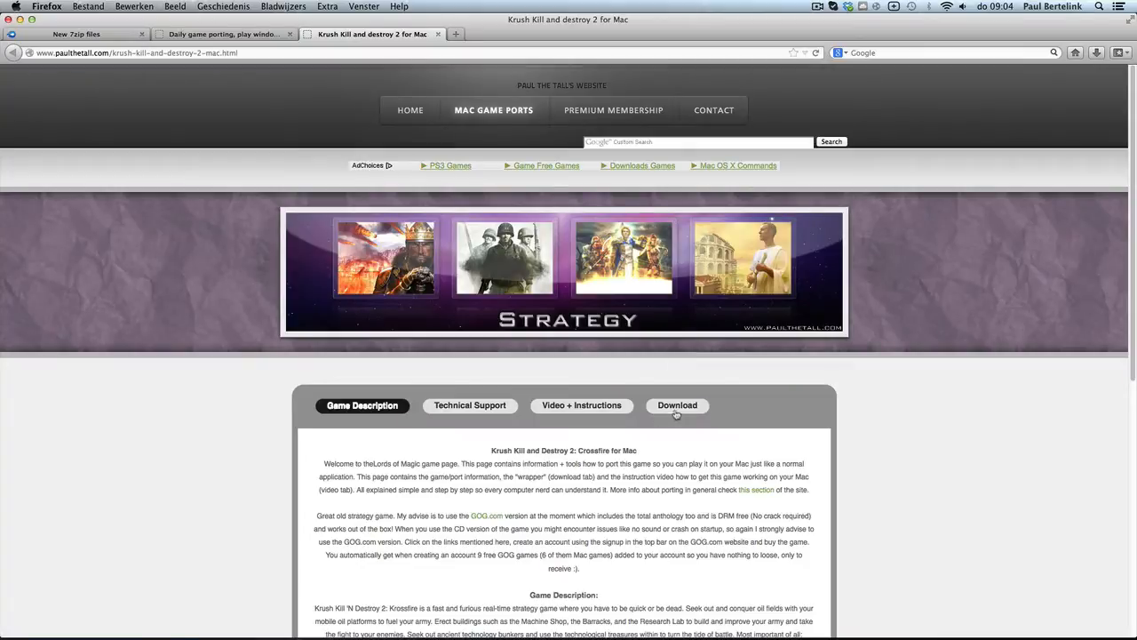
left_click(677, 405)
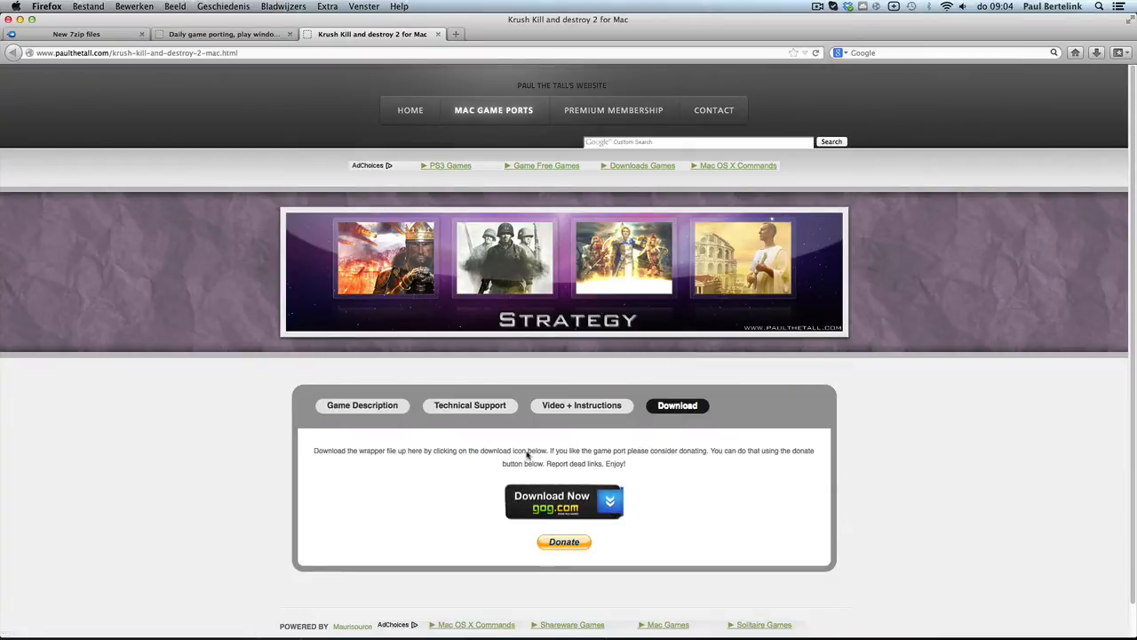
left_click(363, 405)
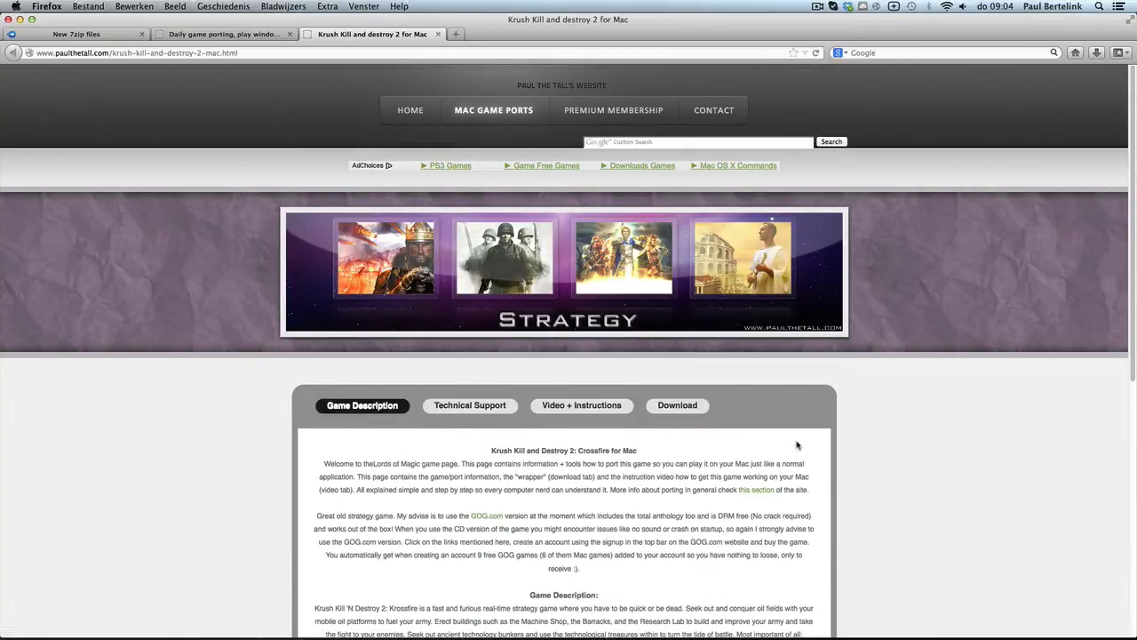
mouse_move(755, 392)
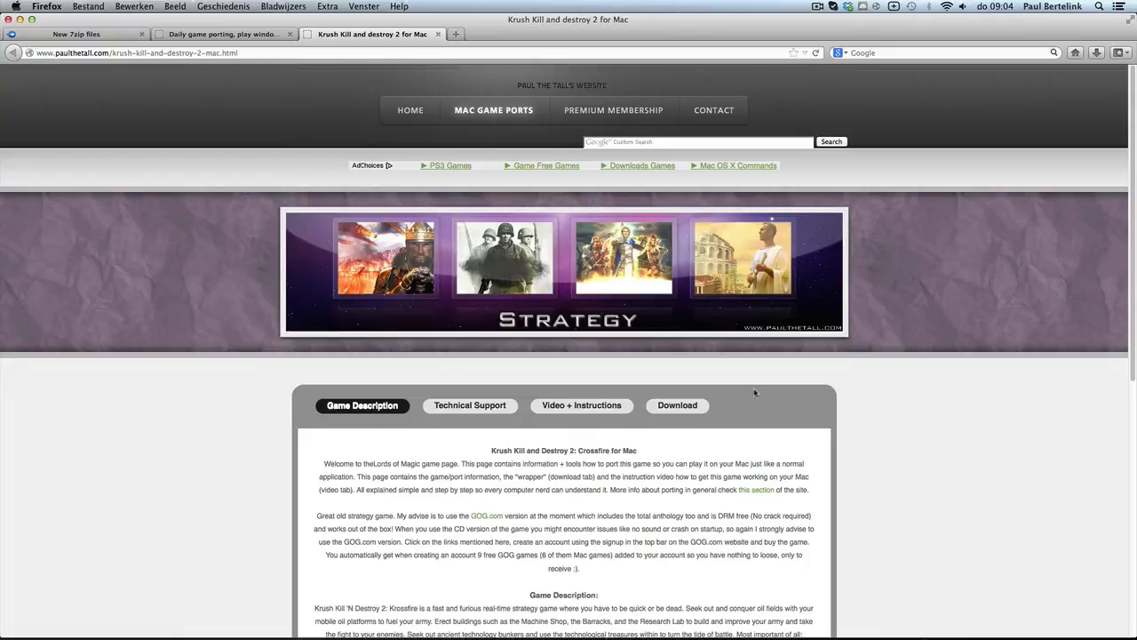
mouse_move(750, 393)
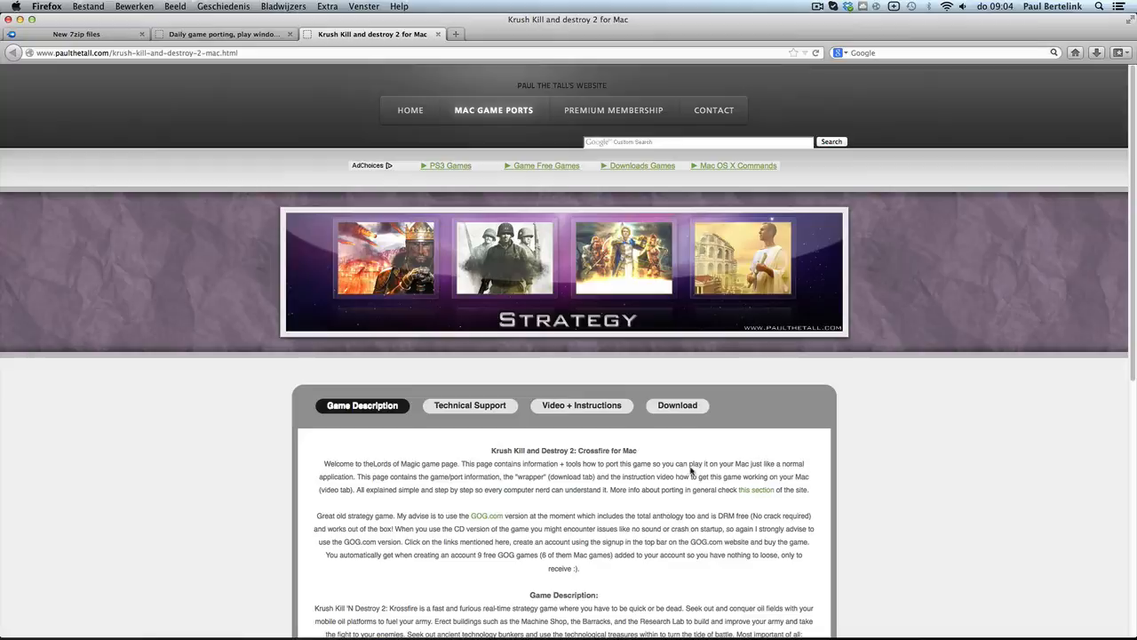
mouse_move(67, 45)
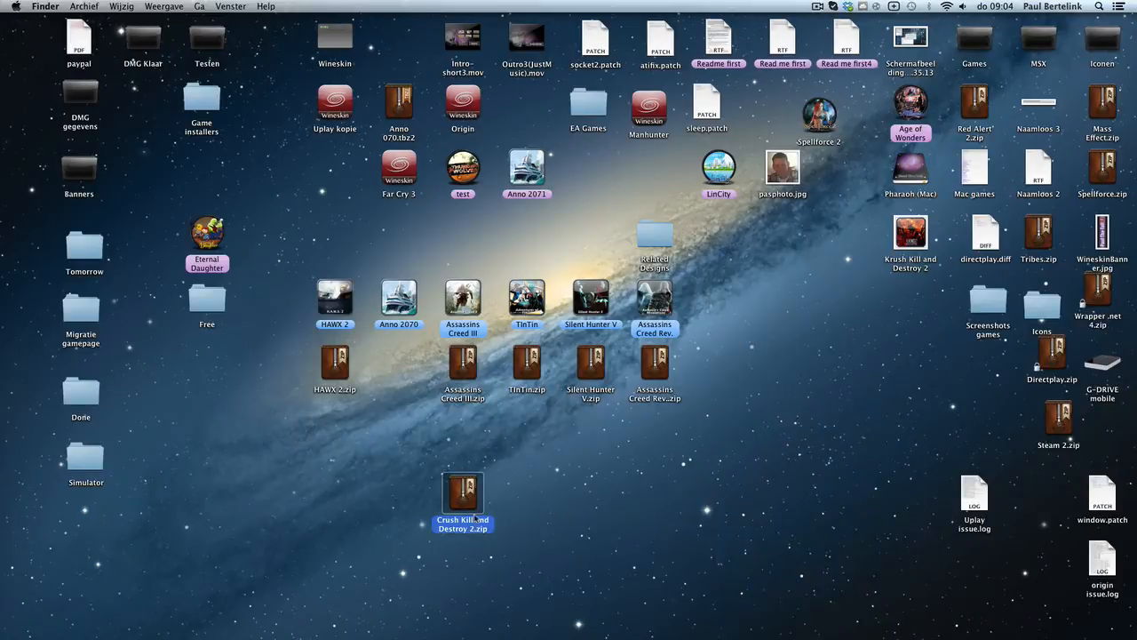
Unzip the Crush Kill and Destroy 2 wrapper archive and place it on the desktop
left_click_drag(462, 494, 526, 494)
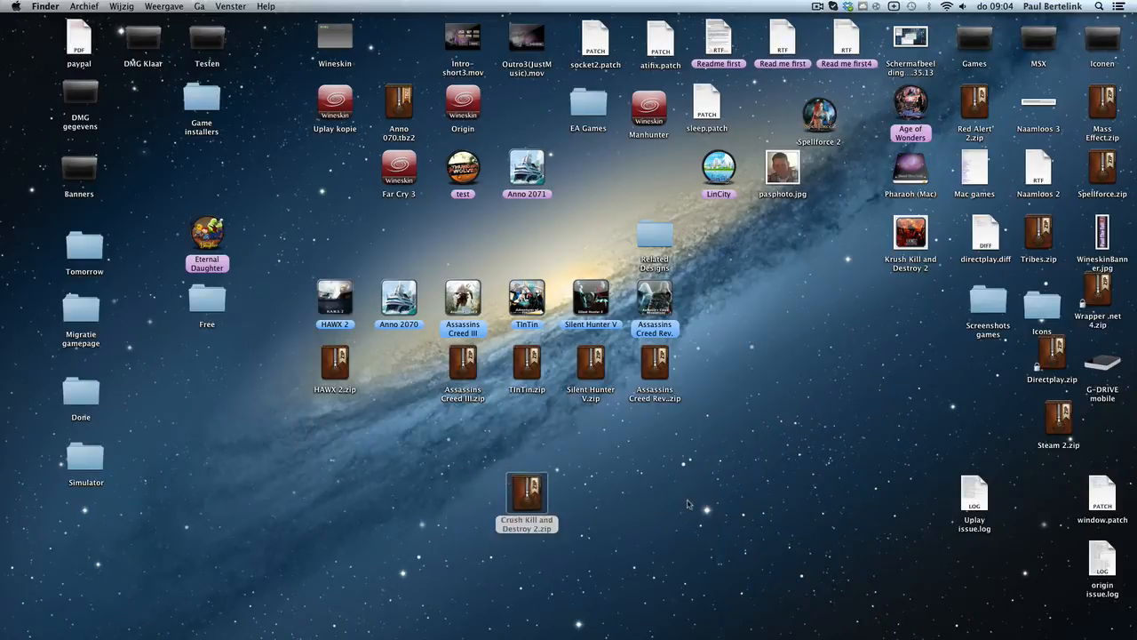
double_click(526, 494)
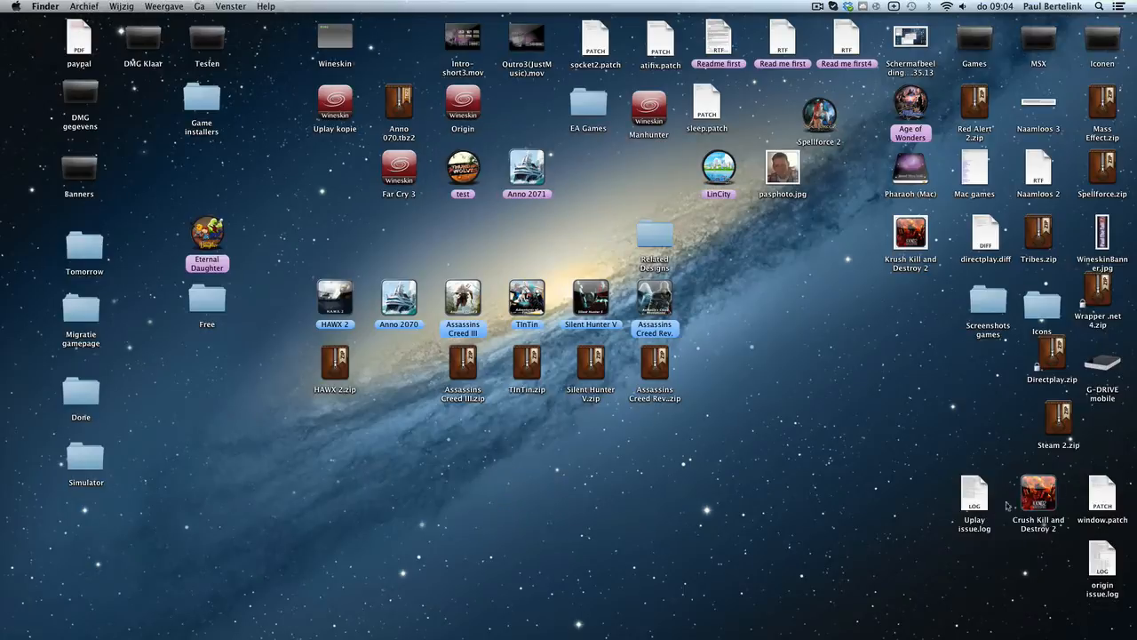
left_click_drag(1038, 494, 526, 494)
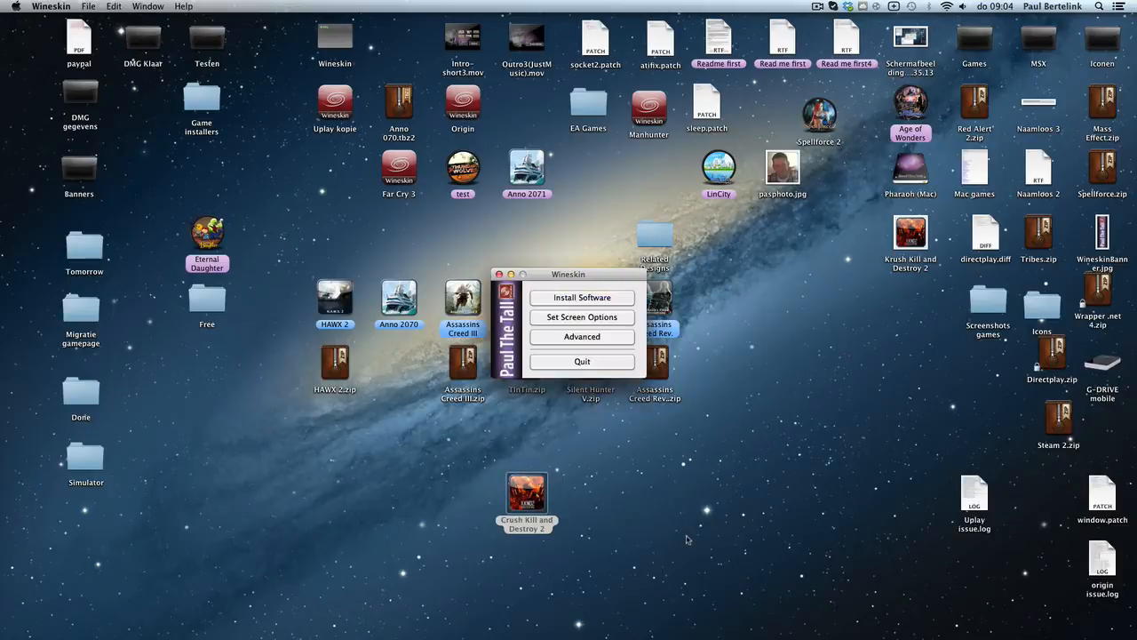
Launch the wrapper and choose Install Software with a setup executable
left_click(583, 297)
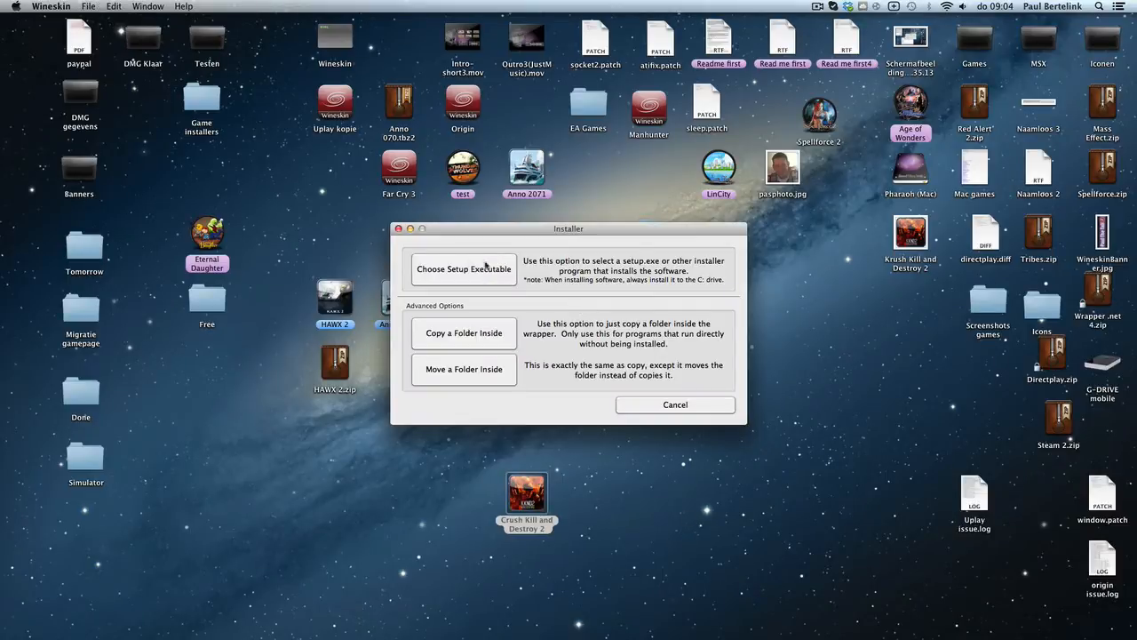
left_click(462, 269)
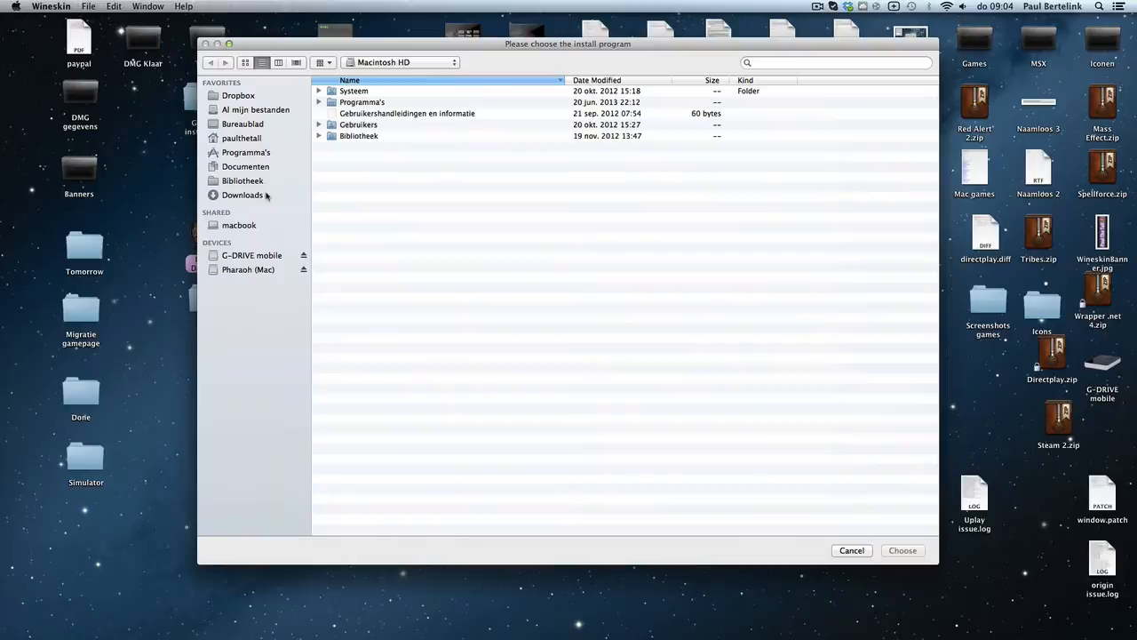
Browse the Downloads folder in the chooser to find setup_kknd2_2.0.0.7.exe
left_click(241, 194)
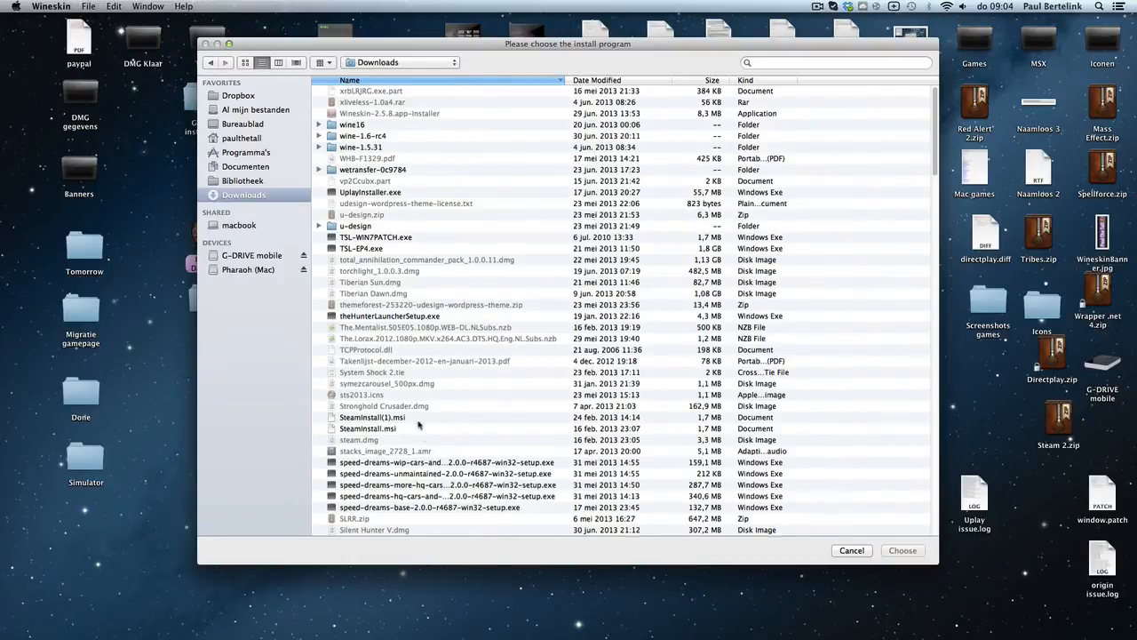
scroll("down", 3)
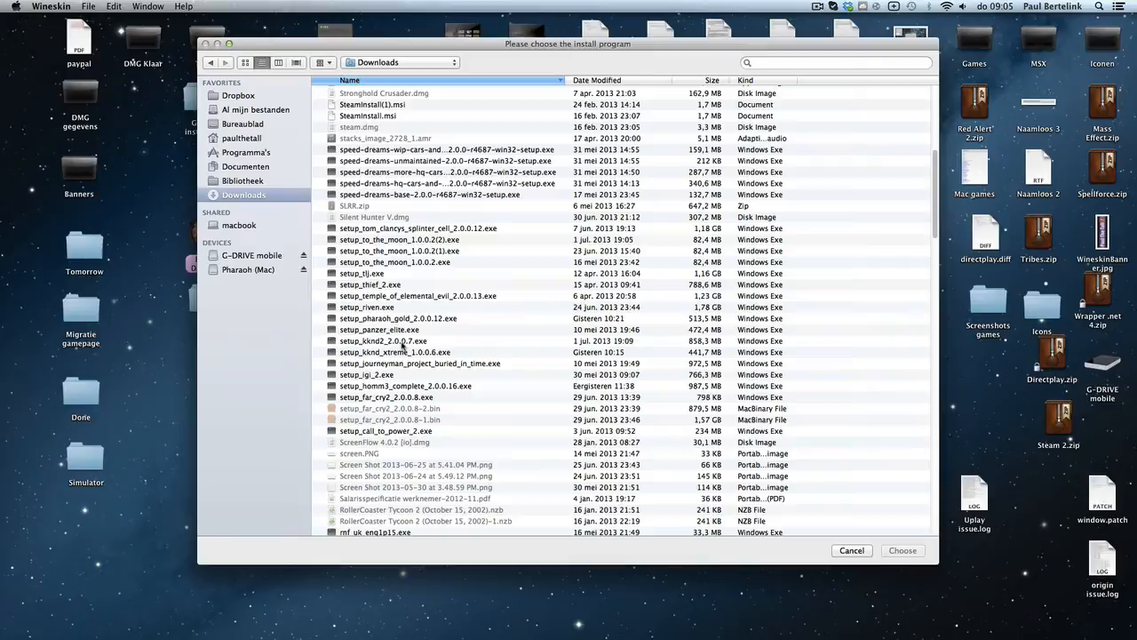
mouse_move(405, 345)
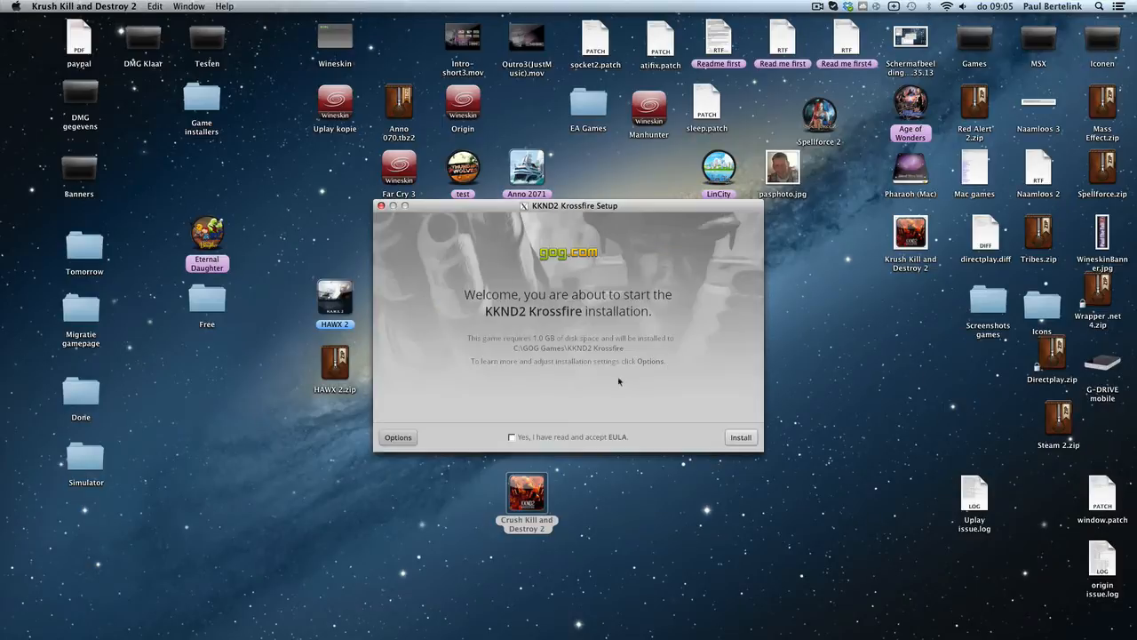
Accept the KKND2 Krossfire EULA and start the installation
left_click(511, 437)
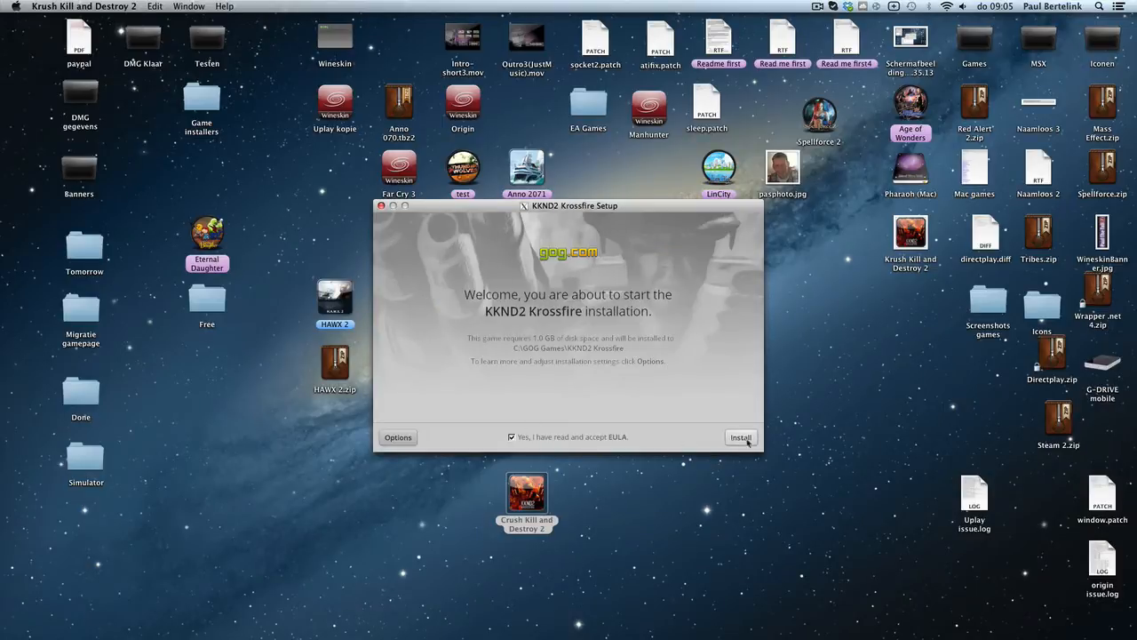
left_click(741, 437)
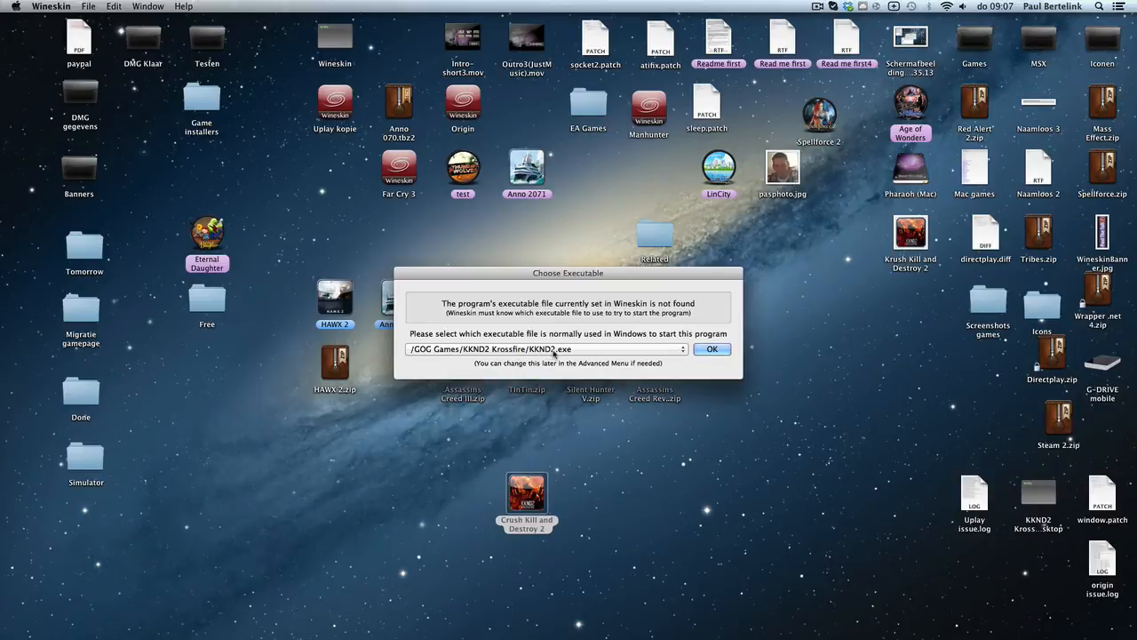
Confirm KKND2 Krossfire/KKND2.exe as the wrapper's executable and quit Wineskin
left_click(711, 348)
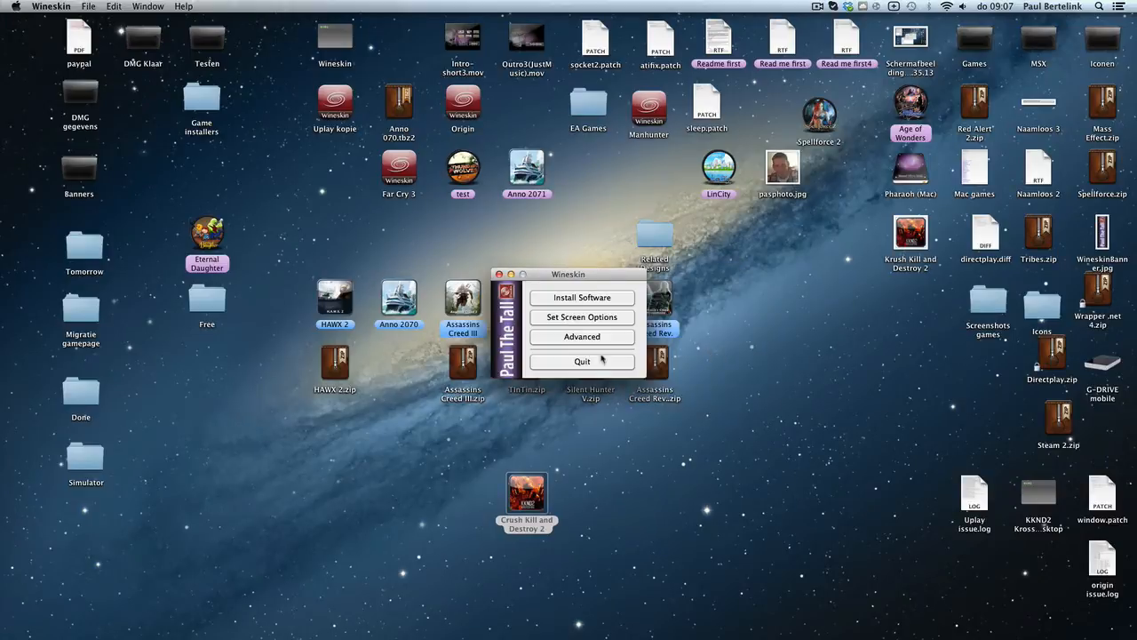
left_click(583, 361)
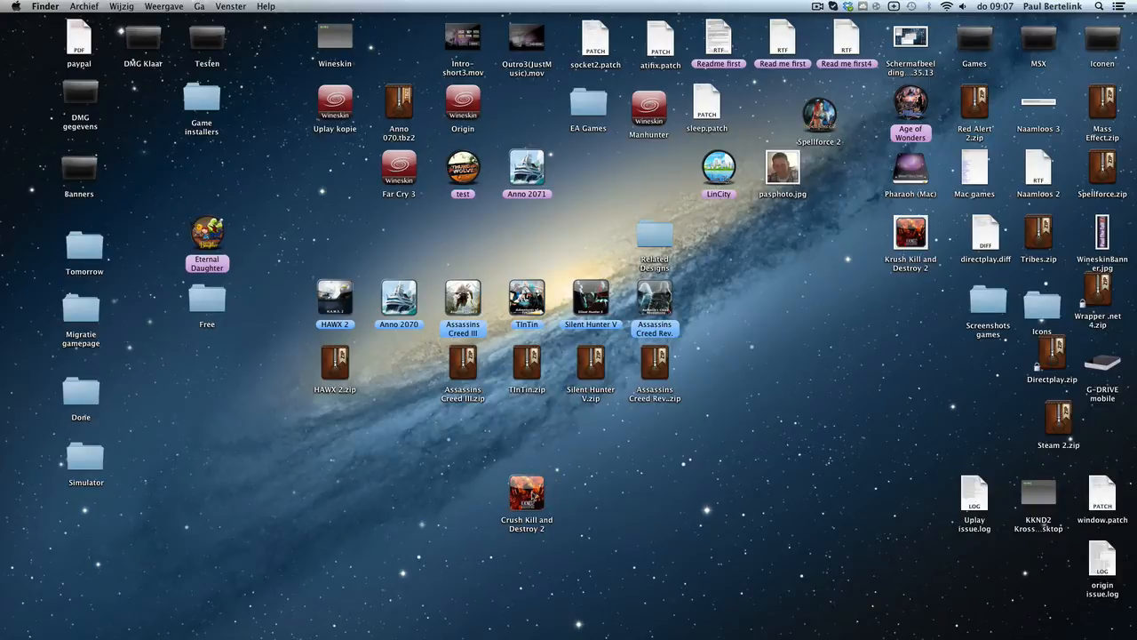
Launch the Krush Kill and Destroy 2 wrapper from the desktop to reach the main menu
left_click(525, 494)
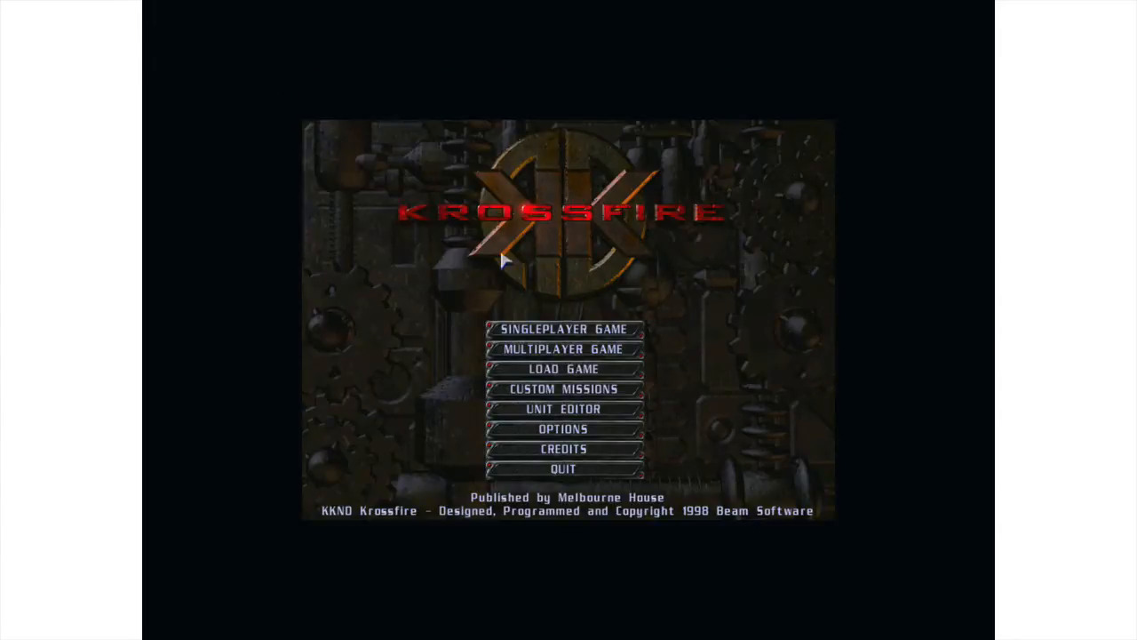
mouse_move(545, 355)
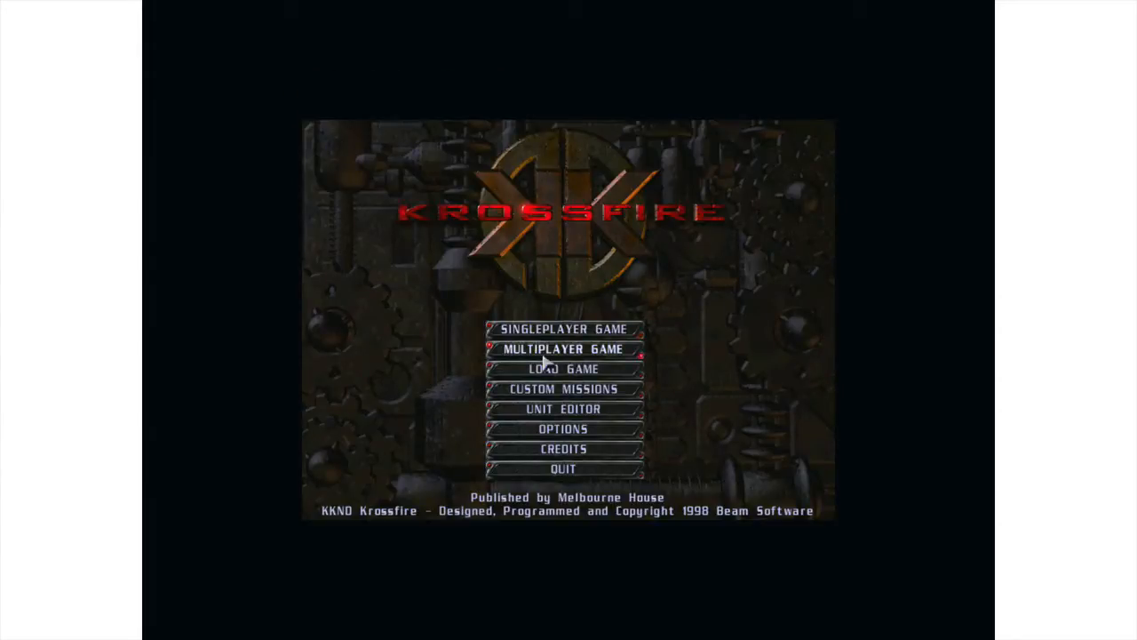
mouse_move(567, 355)
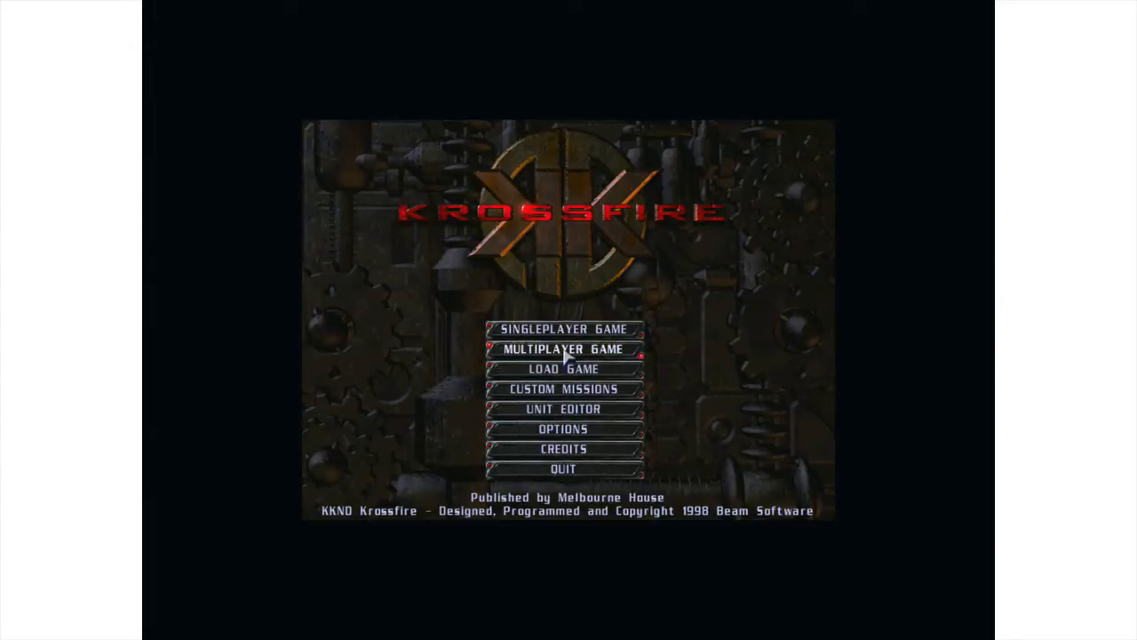
left_click(563, 348)
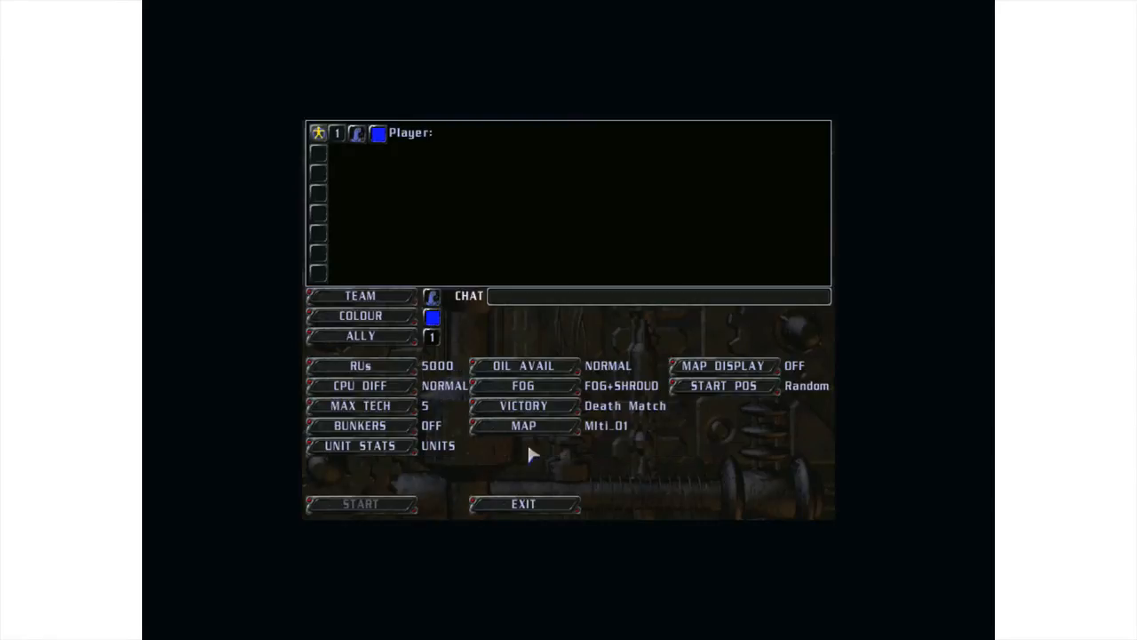
mouse_move(512, 486)
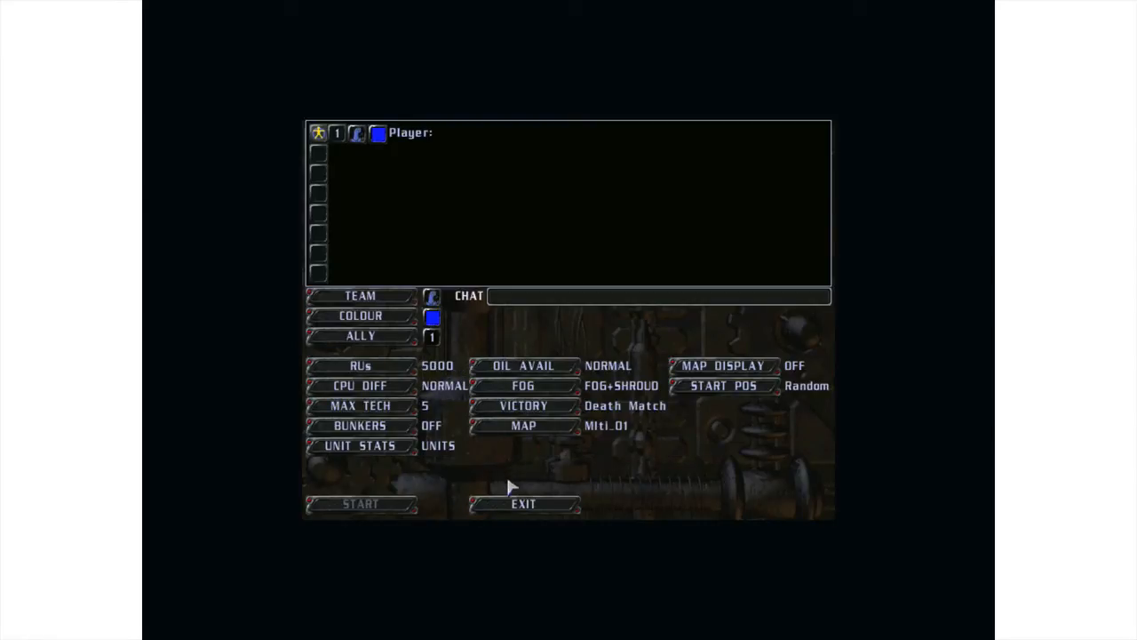
mouse_move(523, 504)
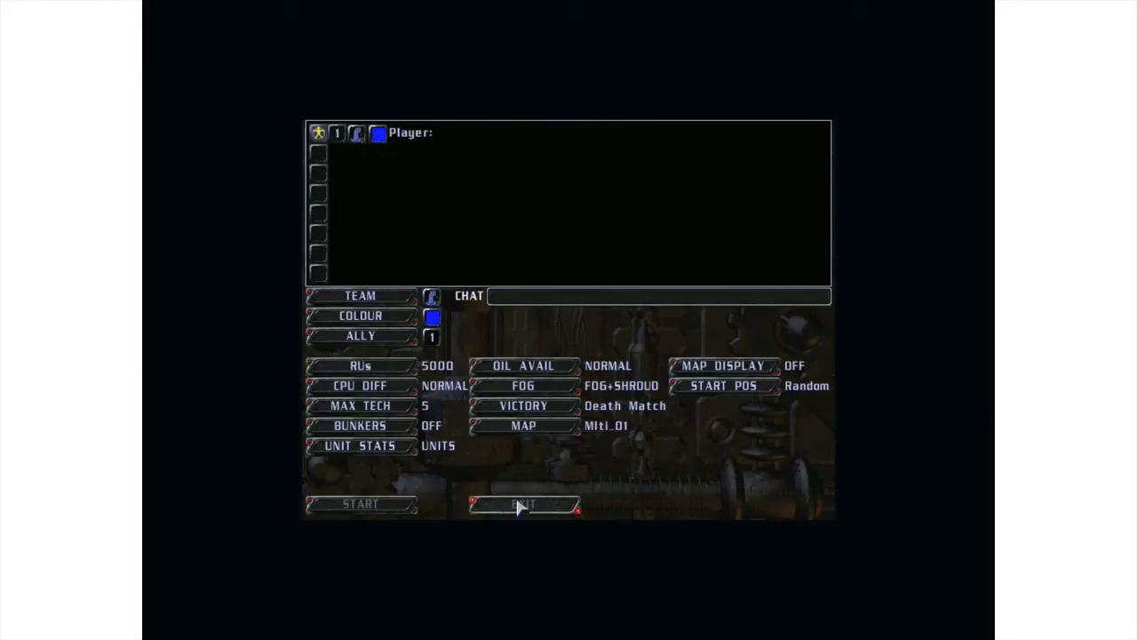
left_click(524, 505)
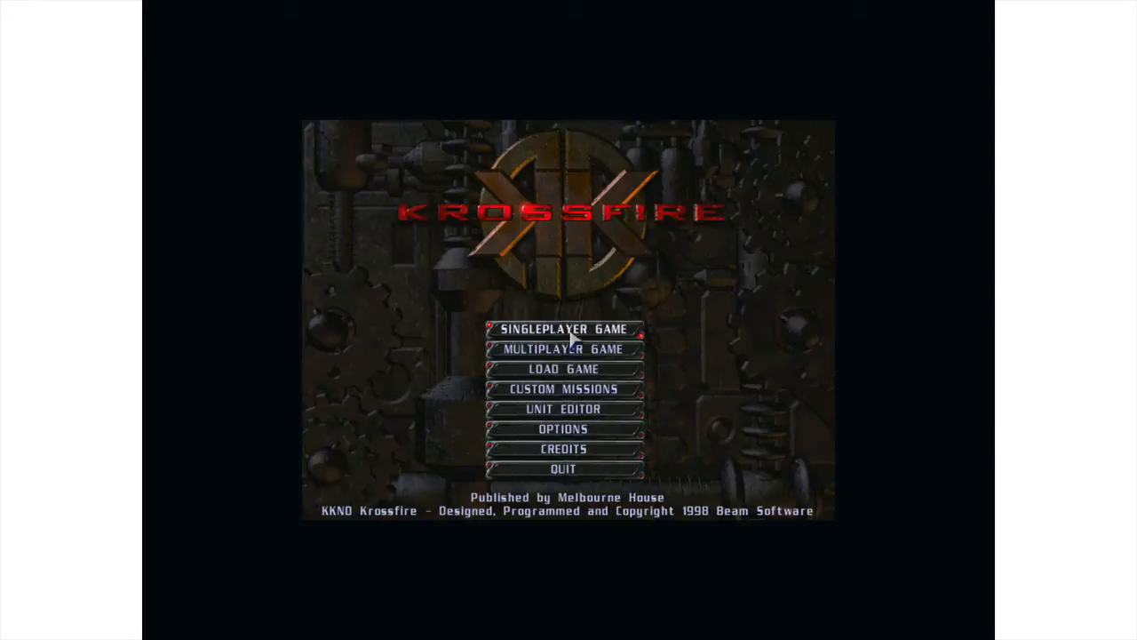
Start a new single-player campaign named 'paul' and begin its first mission
left_click(563, 329)
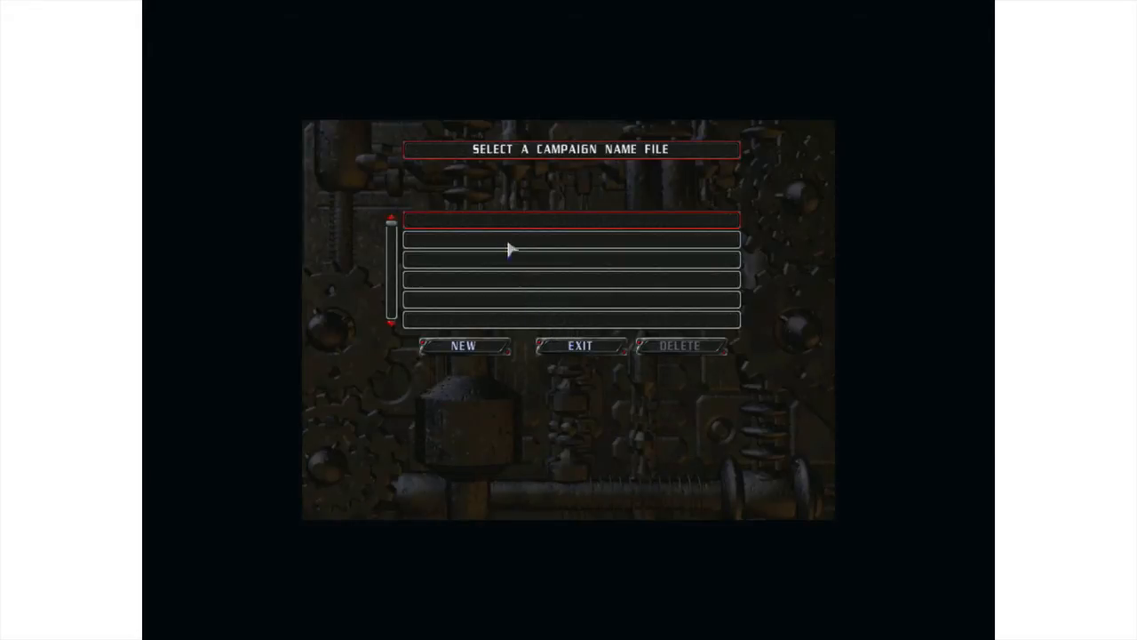
left_click(462, 344)
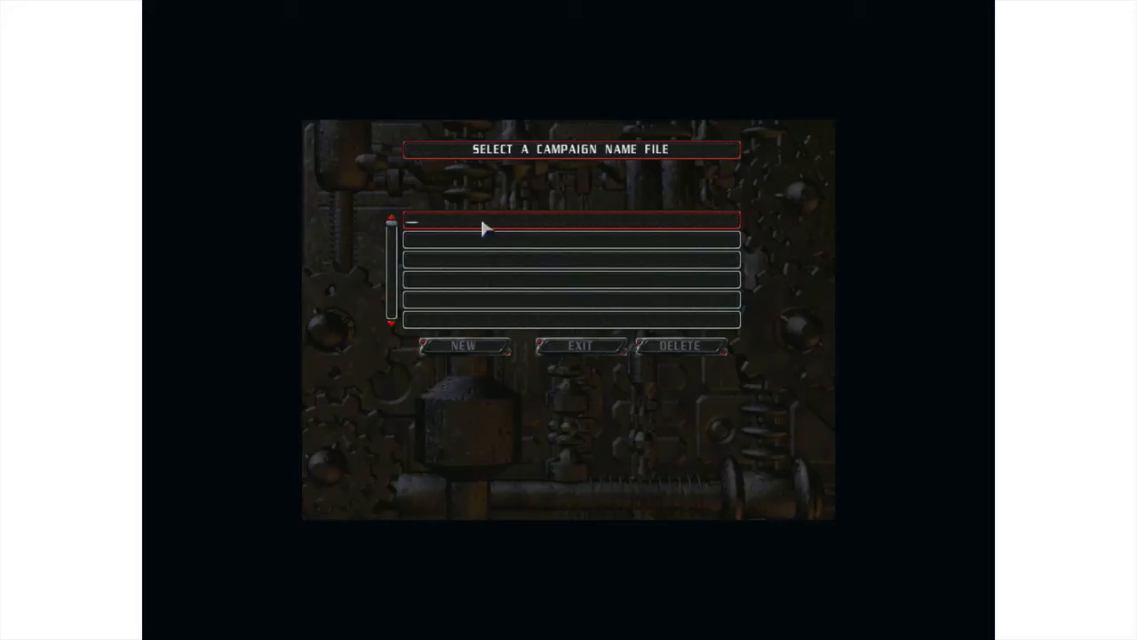
type("paul")
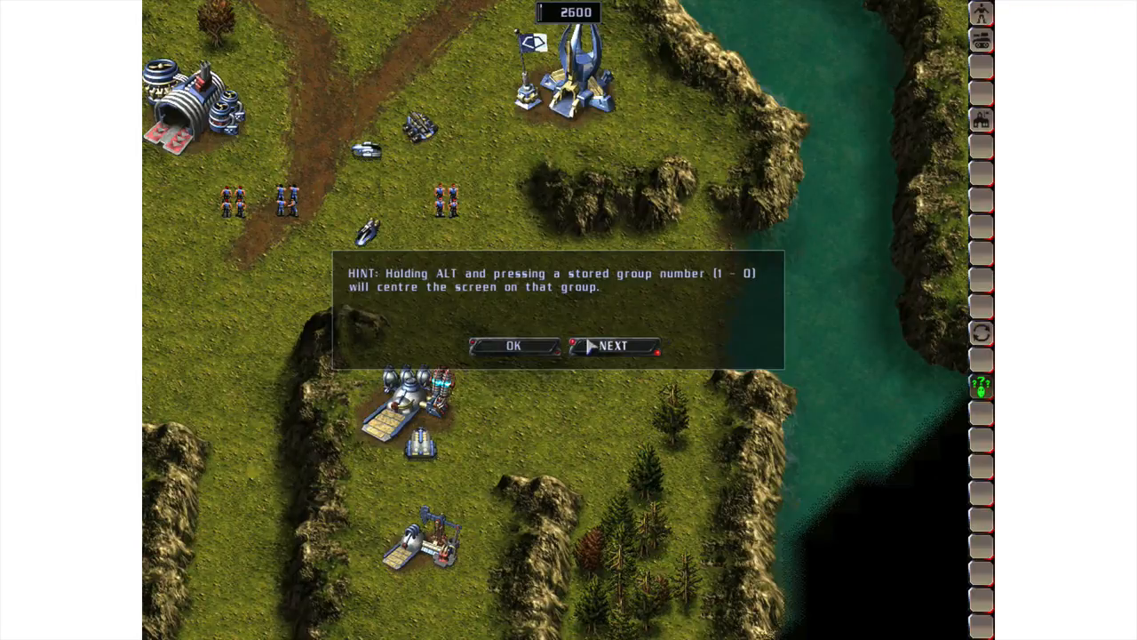
Dismiss the hint, review the game options without changes, and begin quitting the mission
left_click(512, 344)
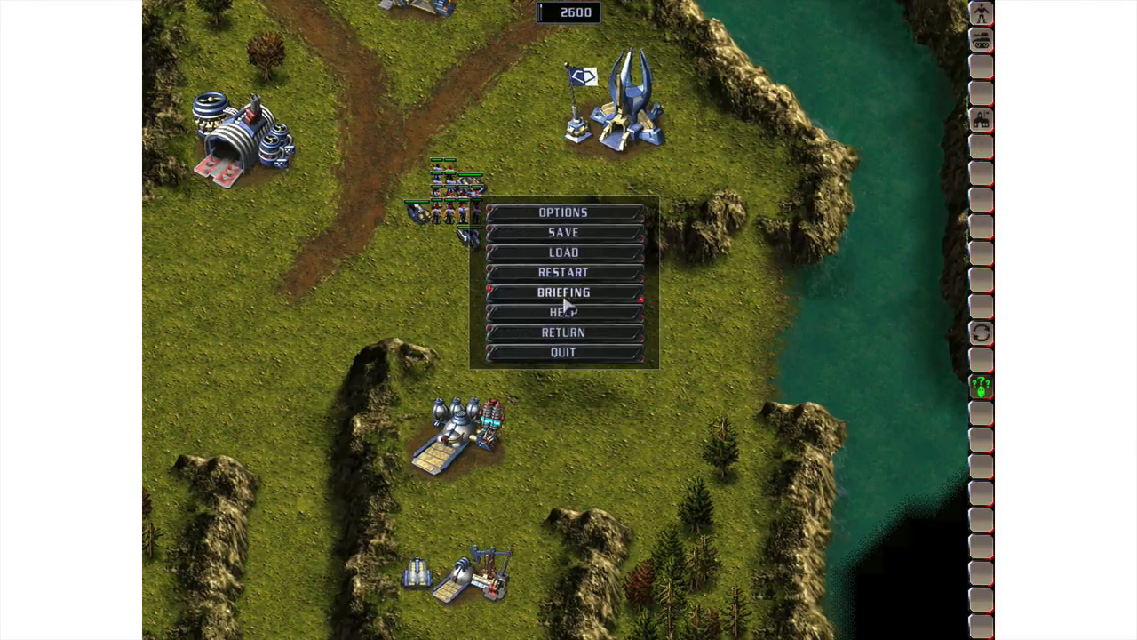
left_click(563, 212)
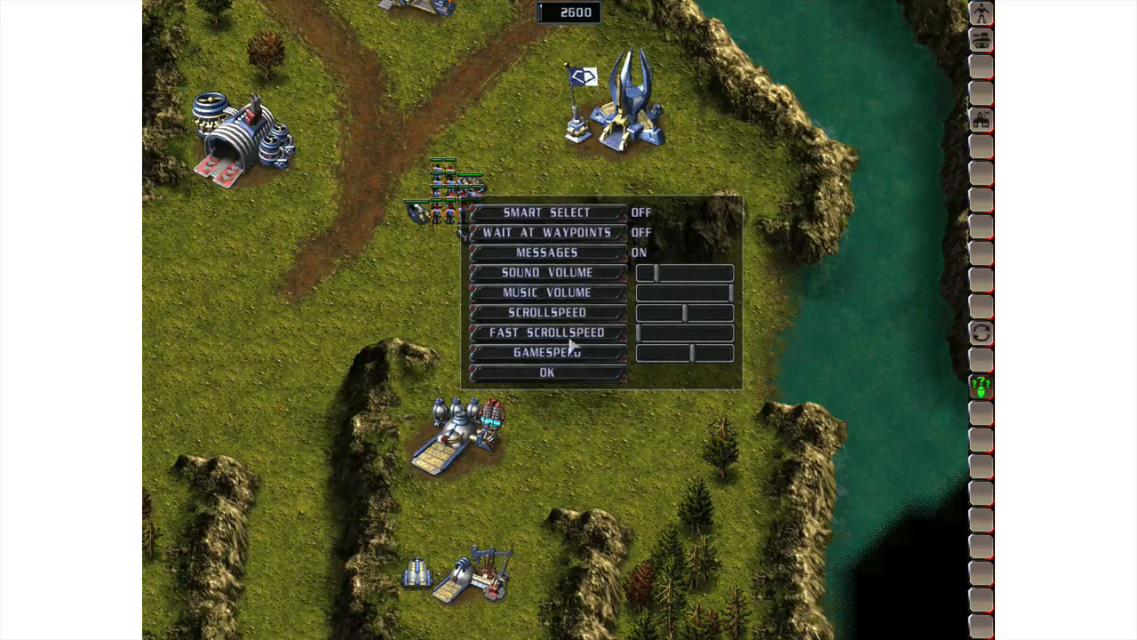
left_click(547, 373)
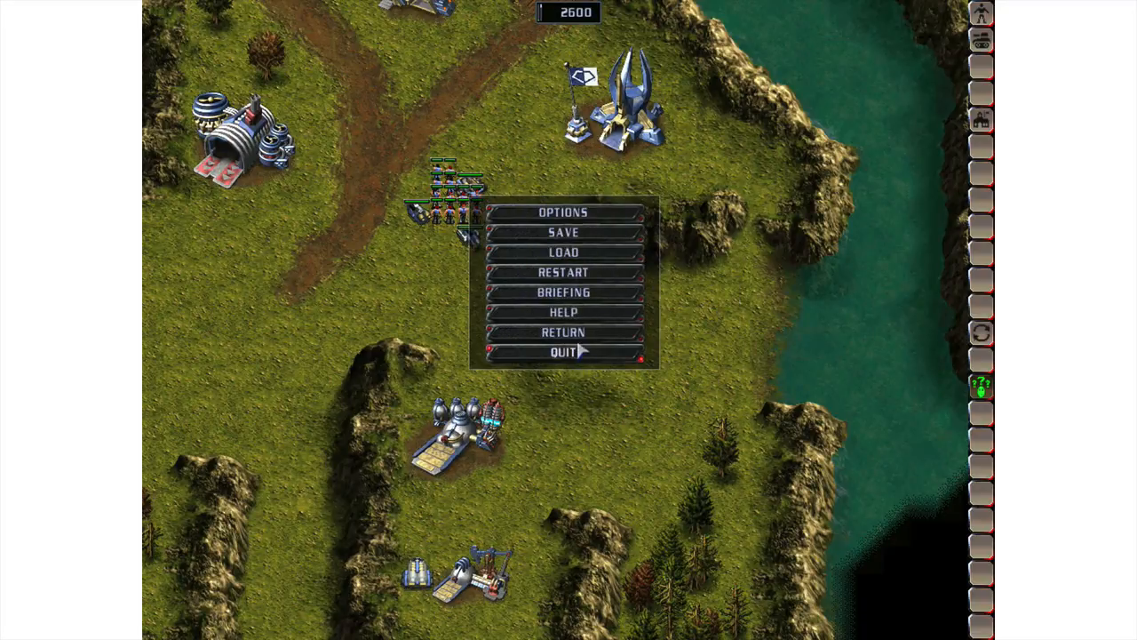
left_click(562, 332)
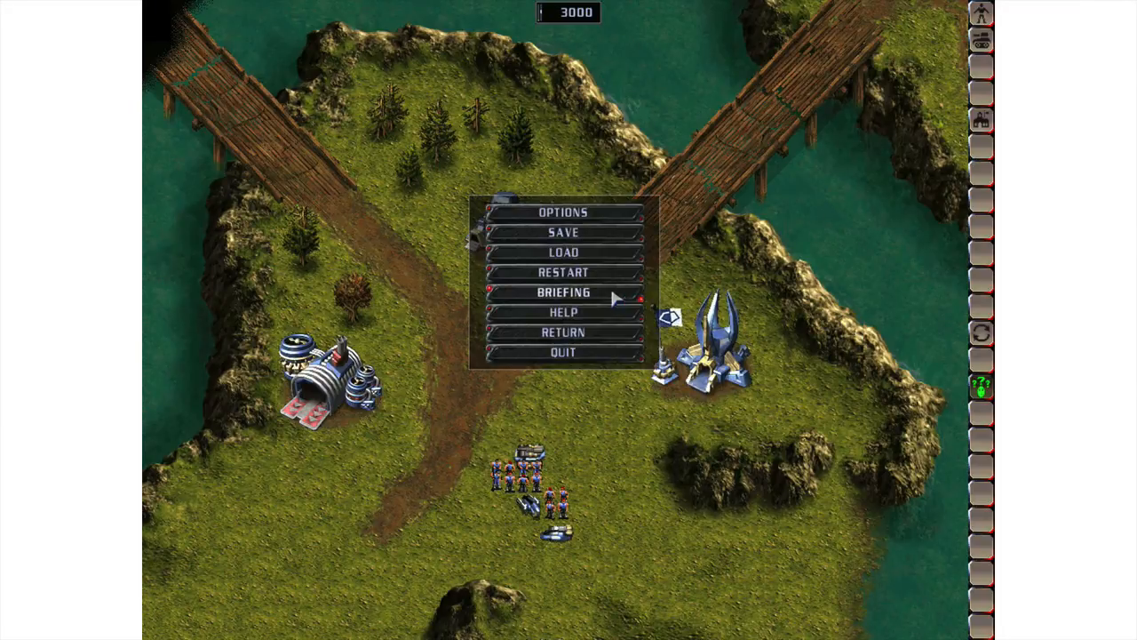
mouse_move(563, 233)
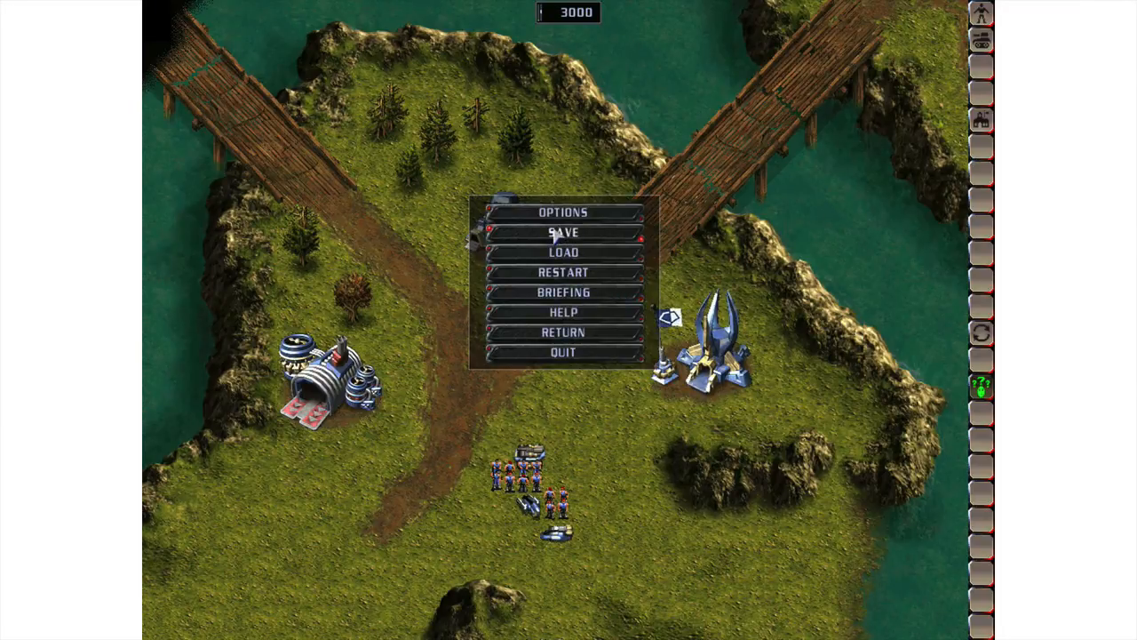
Save the mission to the first slot as IMPENDING ANNIHILATION, reload it, and confirm quitting
left_click(562, 231)
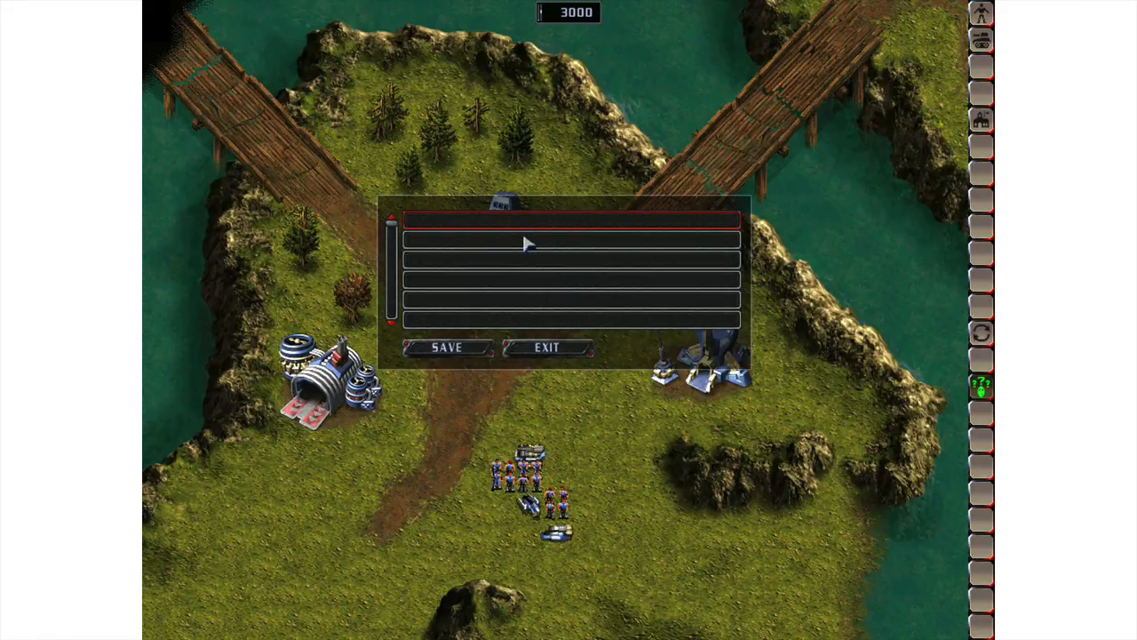
left_click(448, 347)
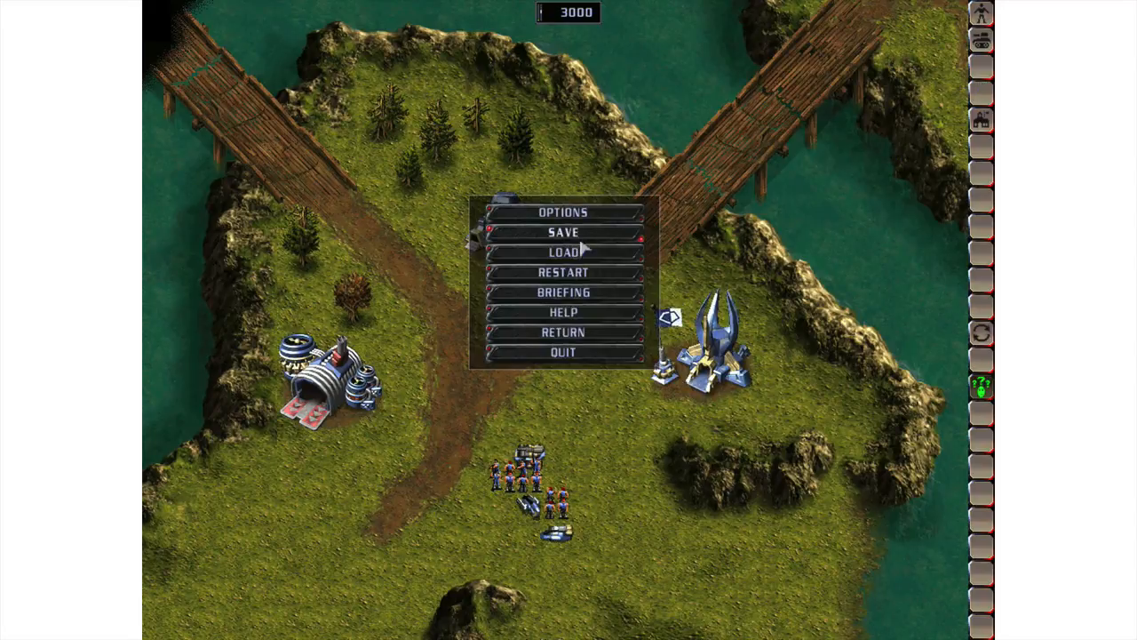
left_click(561, 231)
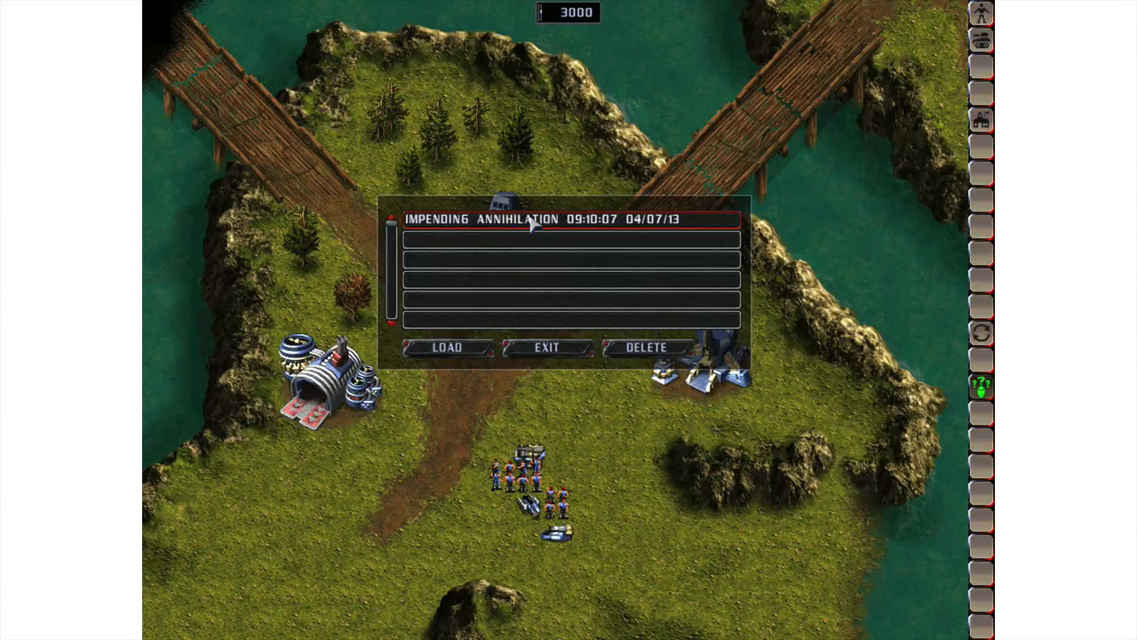
left_click(547, 347)
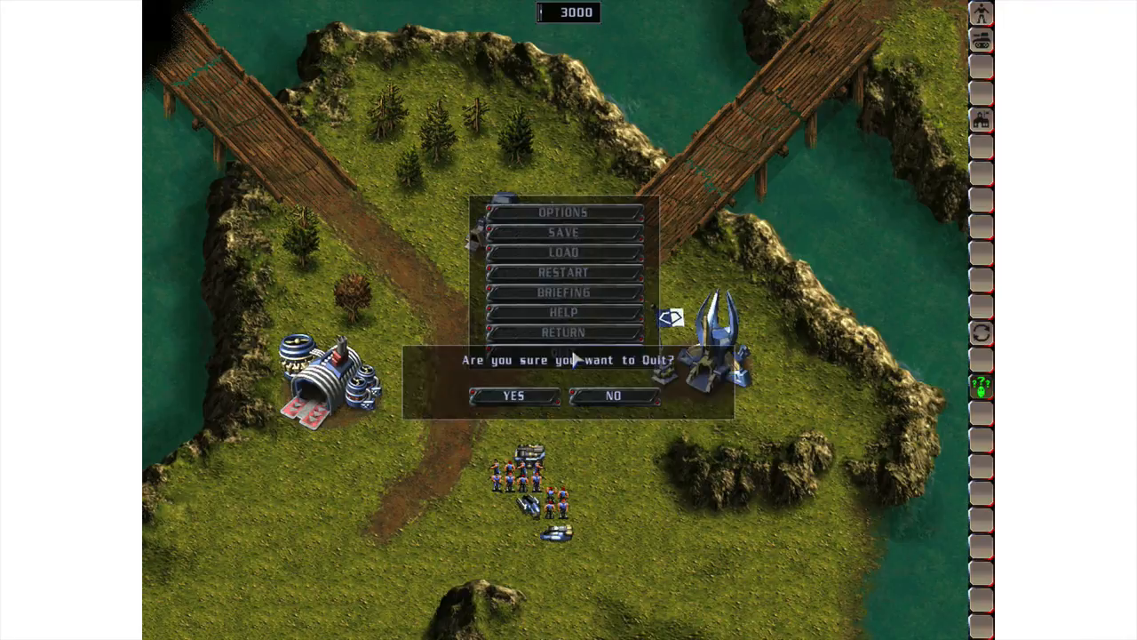
left_click(514, 395)
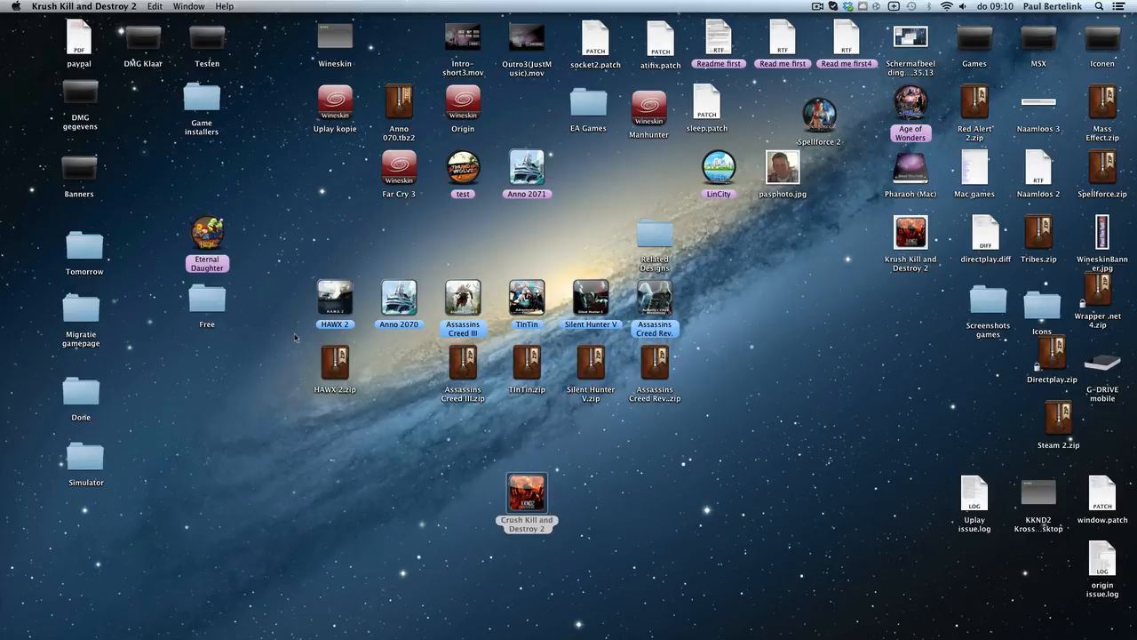
mouse_move(304, 465)
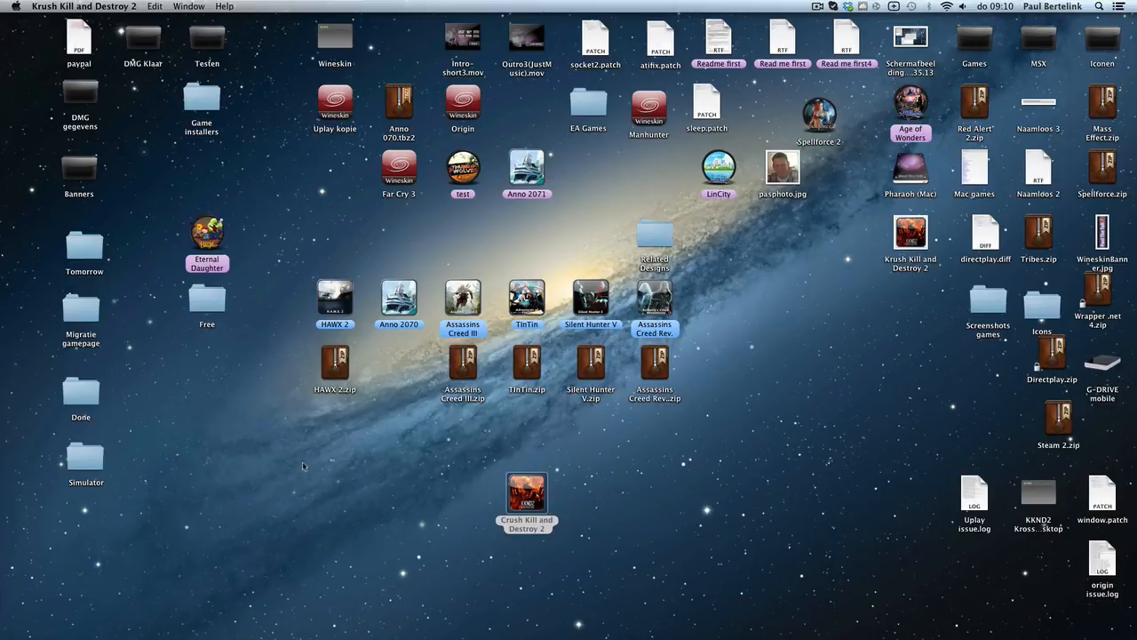